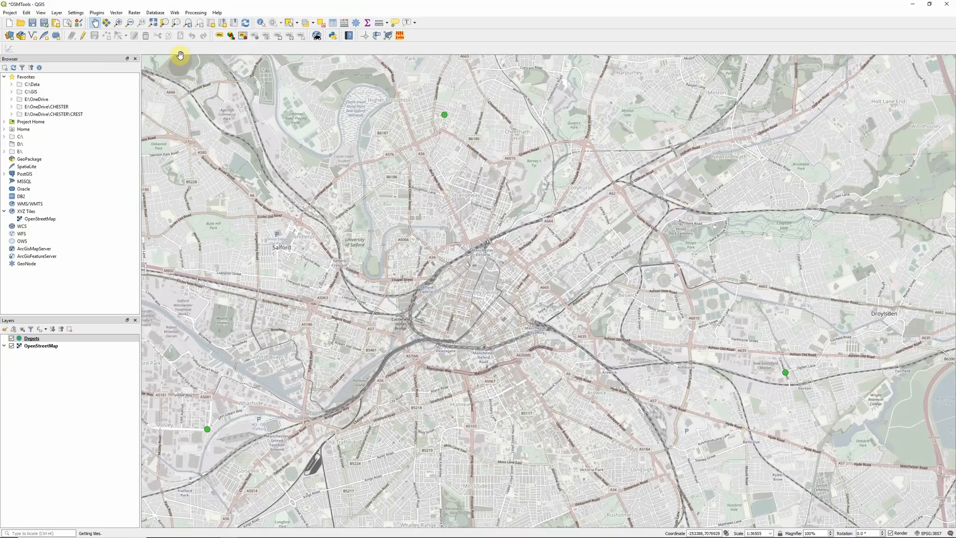
- Install the OSM Tools plugin from the plugin manager after searching 'os'
{"action": "left_click", "coordinate": [99, 12]}
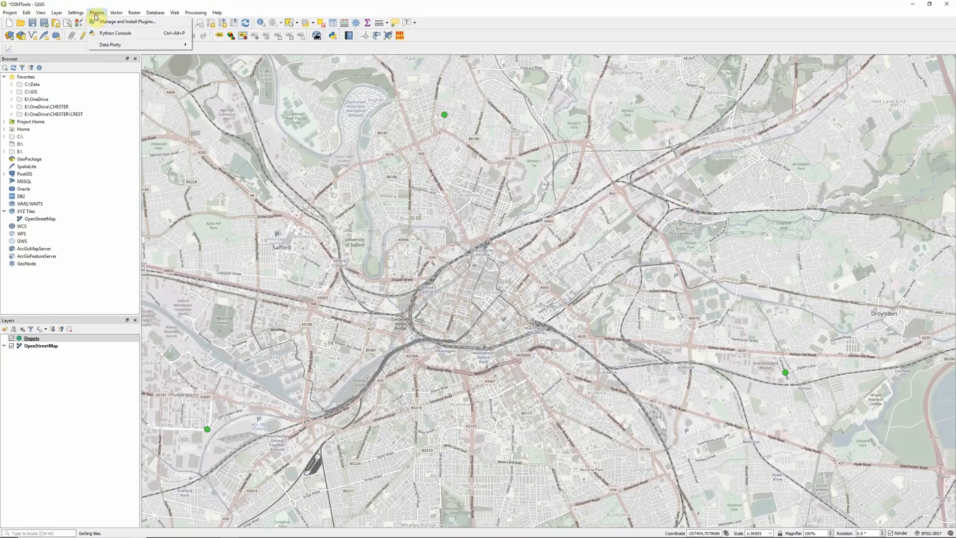
{"action": "mouse_move", "coordinate": [132, 20]}
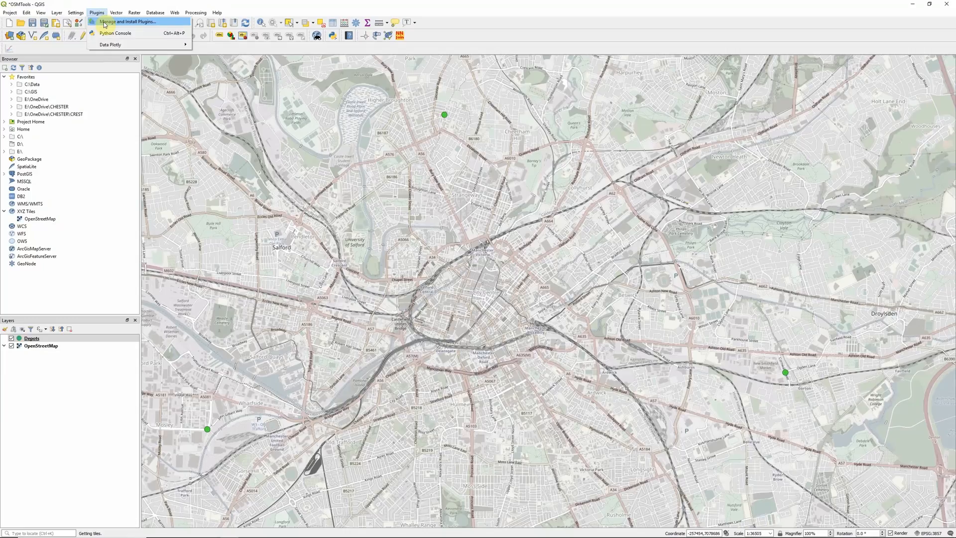
{"action": "left_click", "coordinate": [102, 13]}
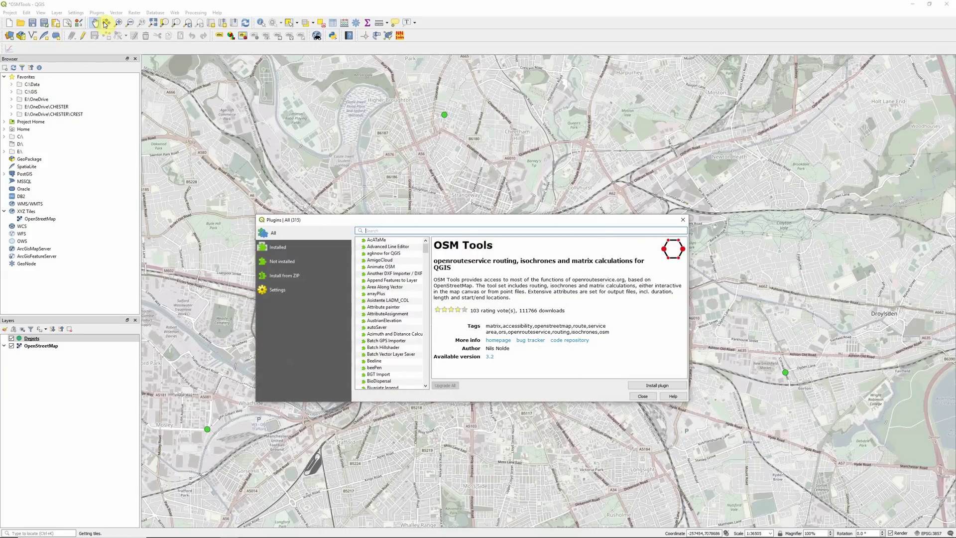
{"action": "type", "text": "osm"}
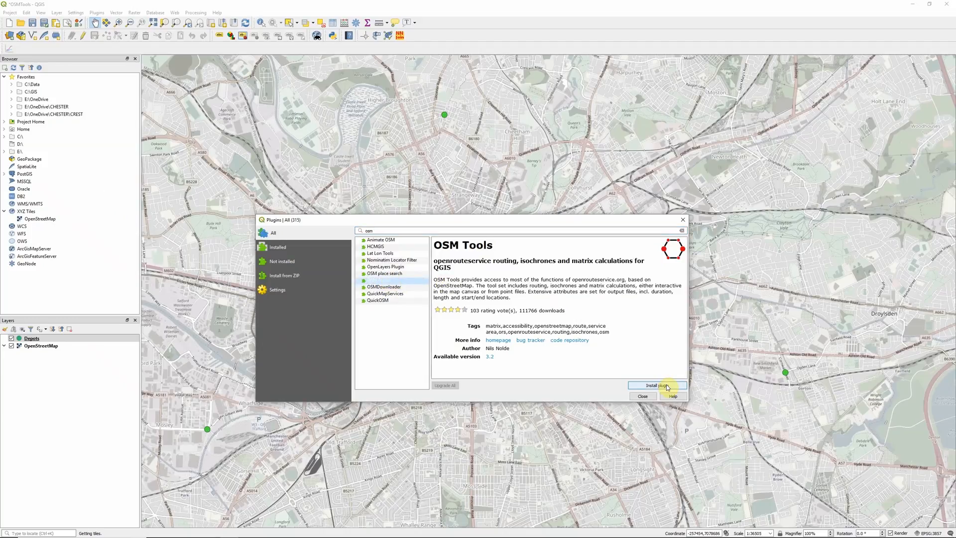
{"action": "left_click", "coordinate": [657, 384]}
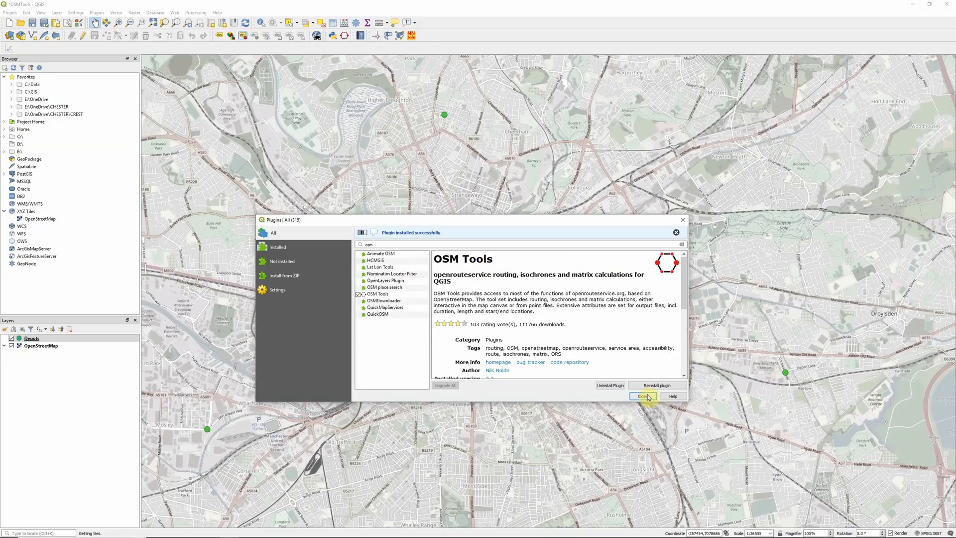
{"action": "left_click", "coordinate": [643, 396]}
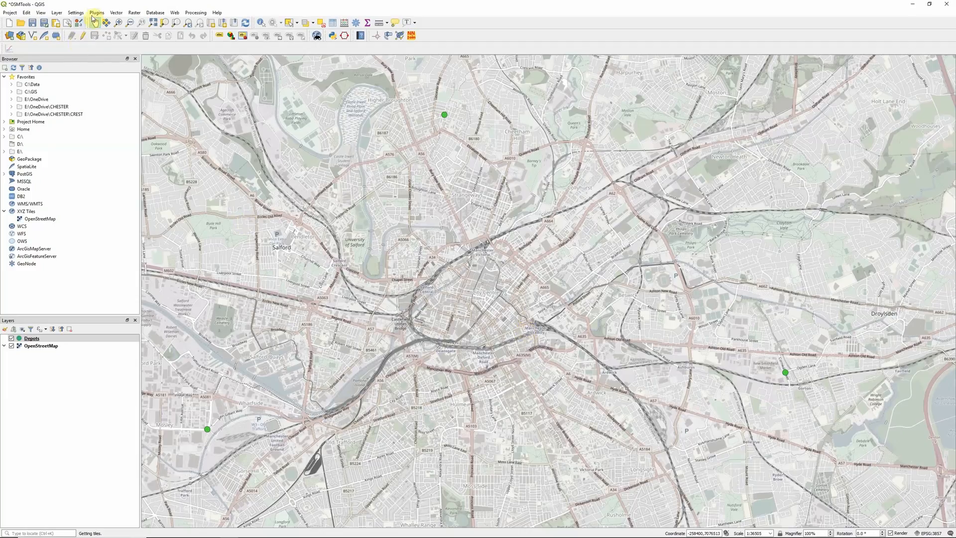
{"action": "mouse_move", "coordinate": [93, 21]}
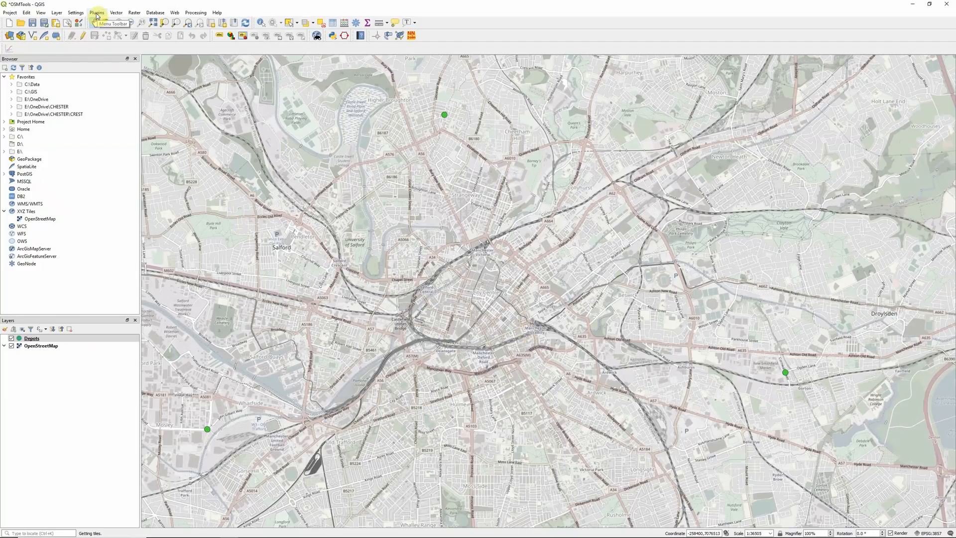
- Launch the OSM Tools dialog and follow the 'Order Key!' link for an openrouteservice API key
{"action": "left_click", "coordinate": [99, 13]}
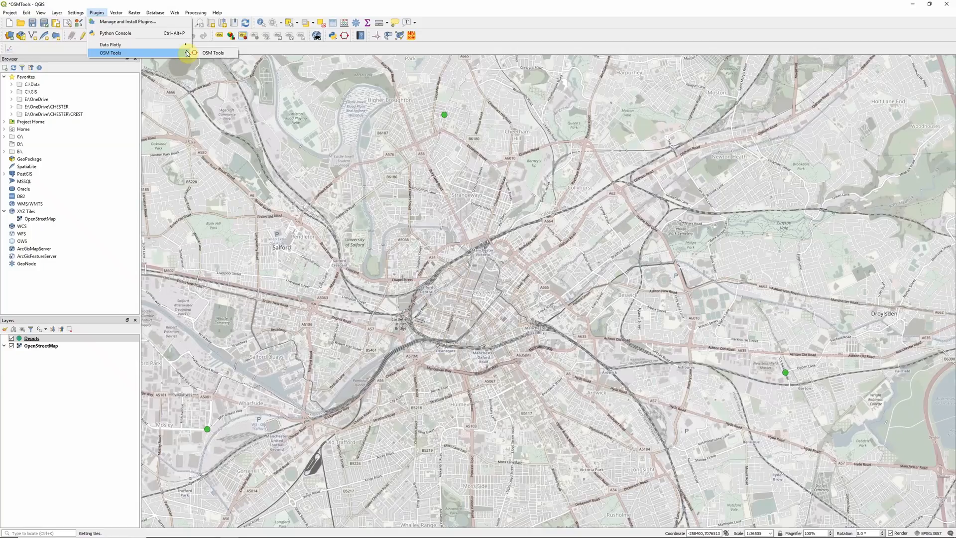
{"action": "left_click", "coordinate": [213, 52]}
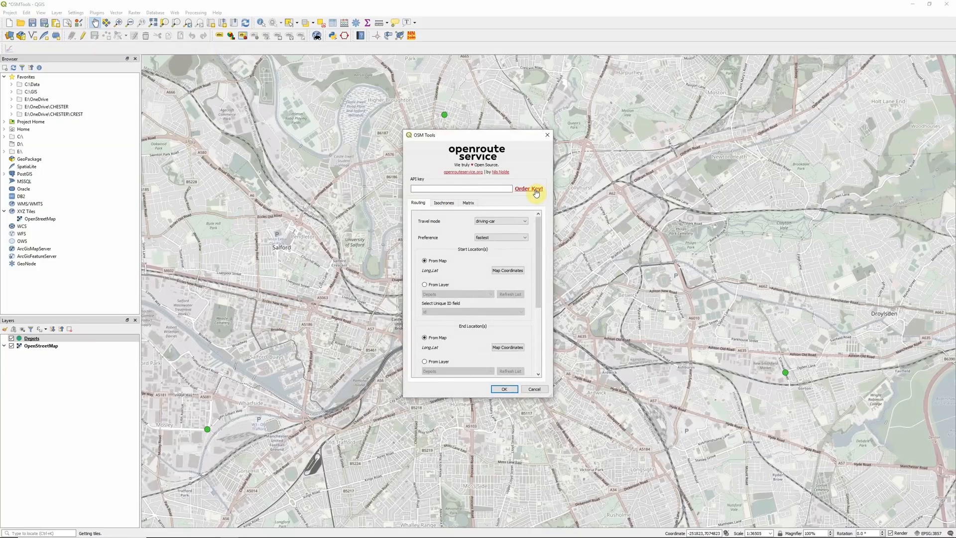
{"action": "mouse_move", "coordinate": [533, 192]}
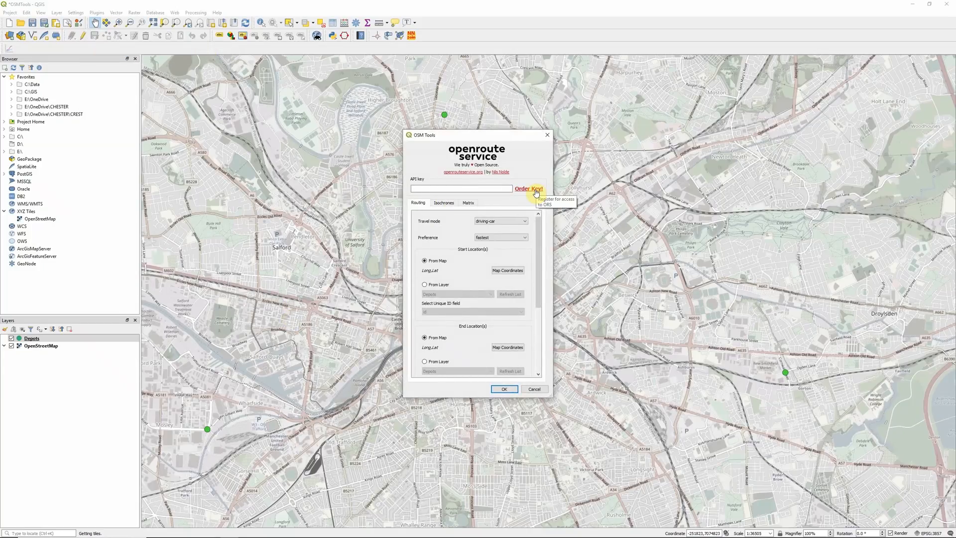
{"action": "left_click", "coordinate": [530, 189]}
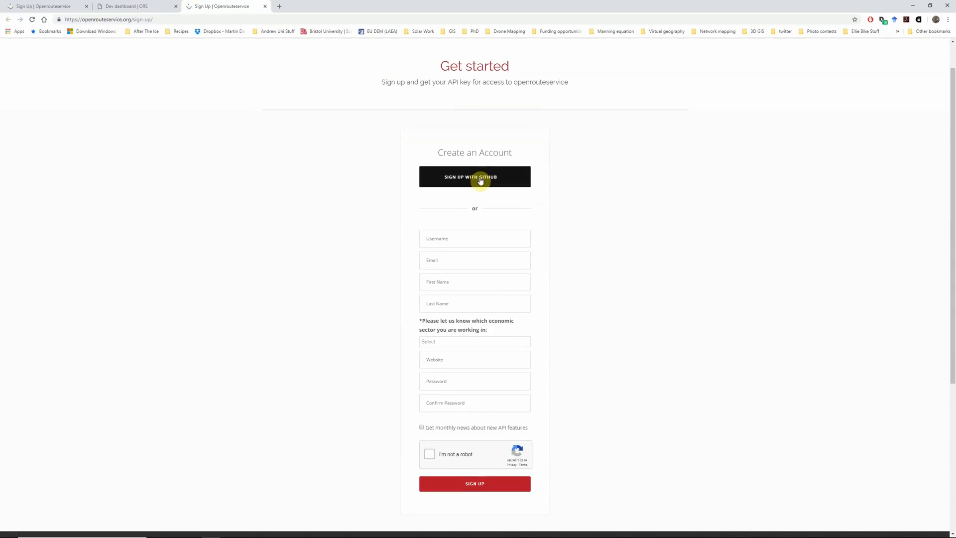
{"action": "mouse_move", "coordinate": [643, 207]}
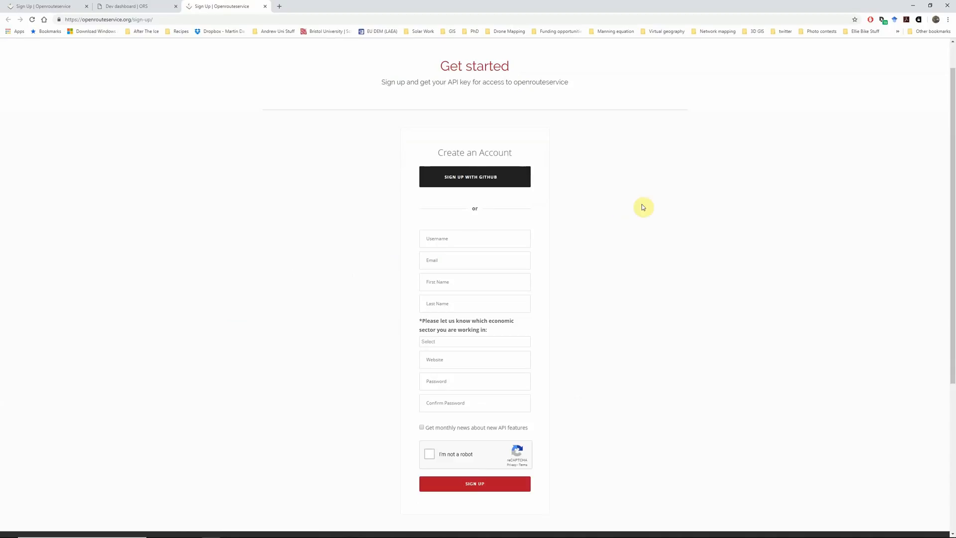
{"action": "mouse_move", "coordinate": [175, 258]}
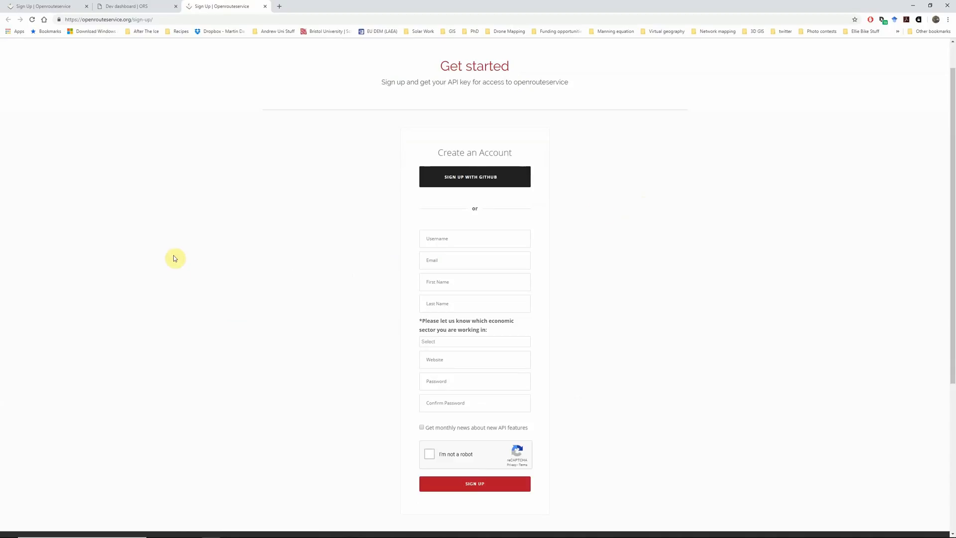
{"action": "mouse_move", "coordinate": [135, 6]}
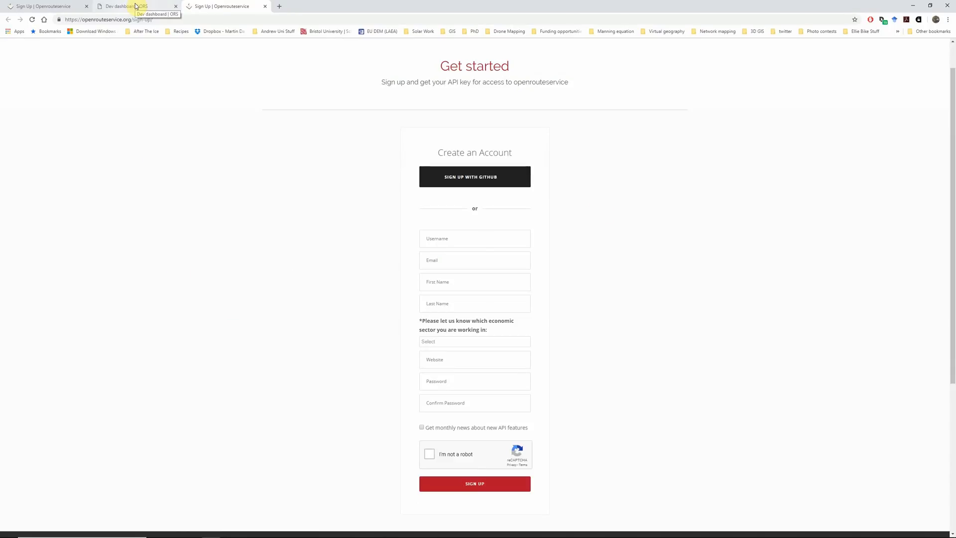
- Request a Free token named 'test' in the openrouteservice developer dashboard
{"action": "left_click", "coordinate": [125, 6]}
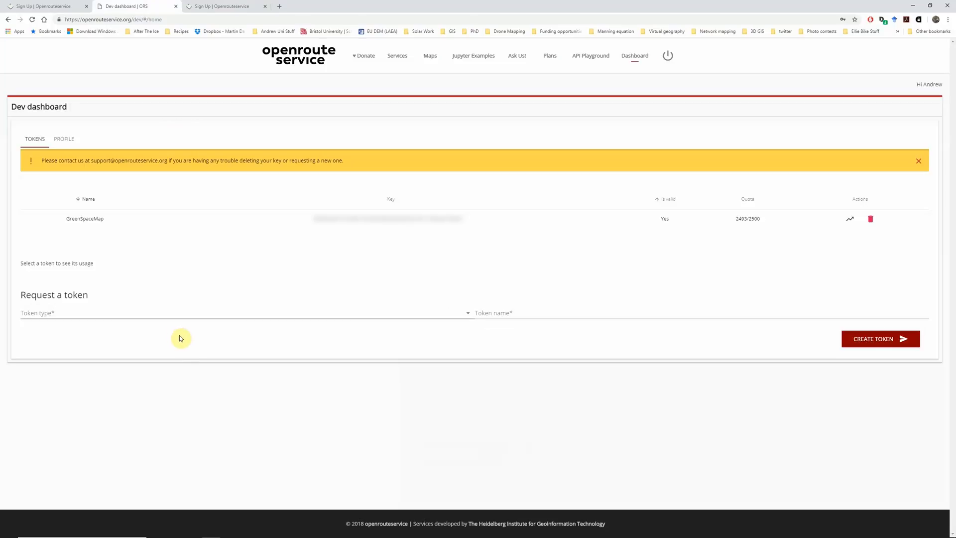
{"action": "mouse_move", "coordinate": [181, 355]}
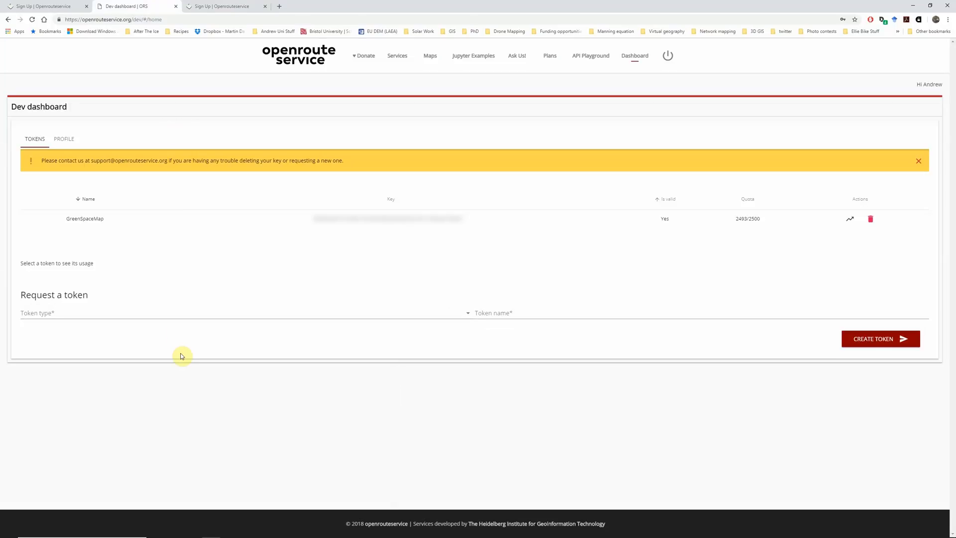
{"action": "left_click", "coordinate": [139, 317]}
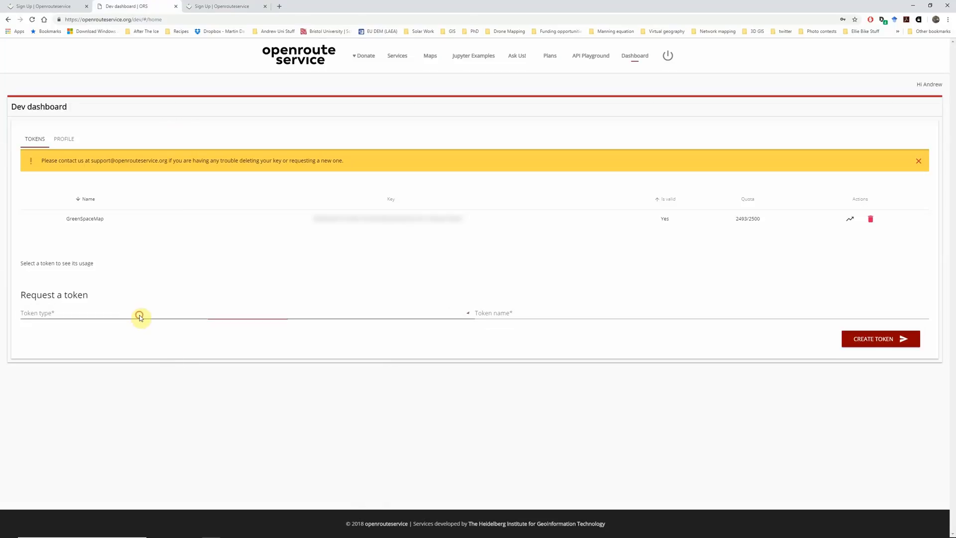
{"action": "left_click", "coordinate": [139, 318]}
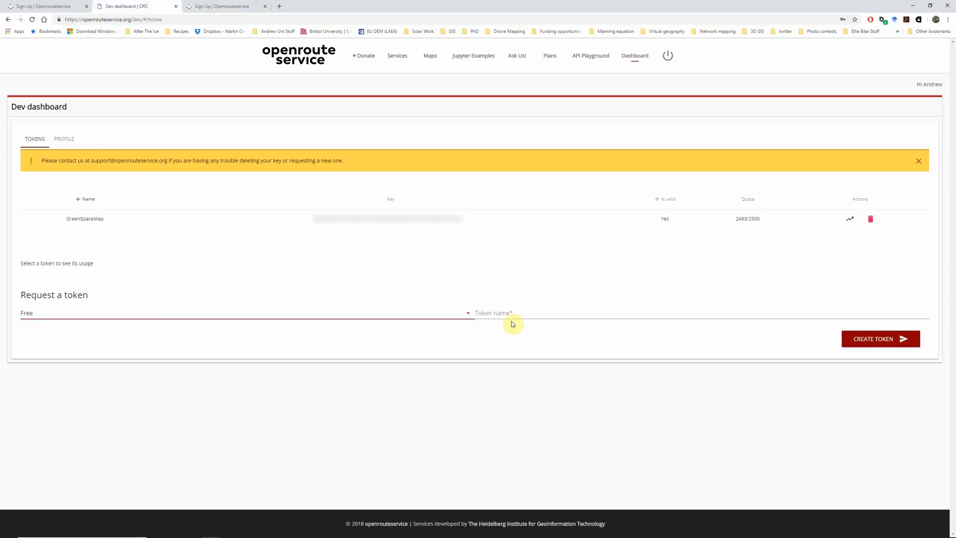
{"action": "left_click", "coordinate": [516, 314]}
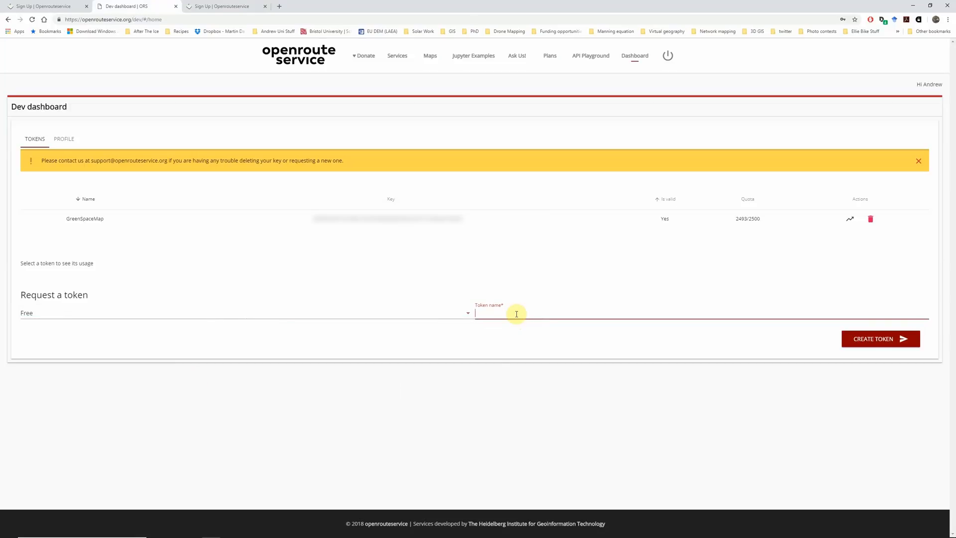
{"action": "type", "text": "test"}
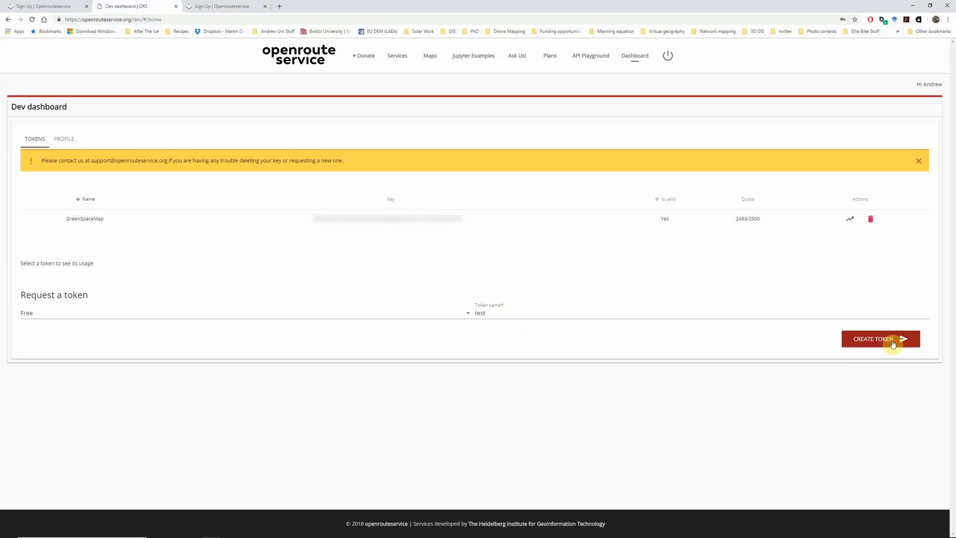
{"action": "left_click", "coordinate": [880, 339]}
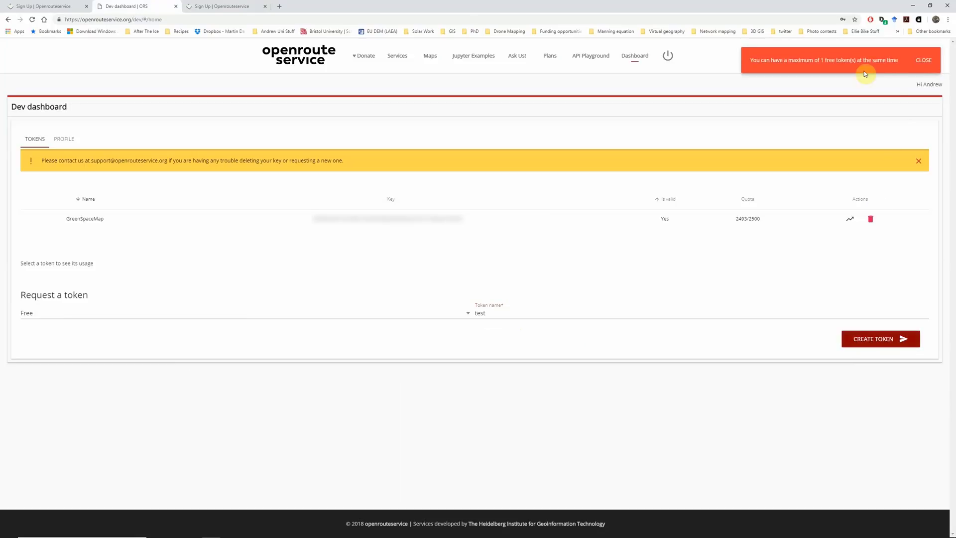
- Dismiss the one-free-token warning and copy the existing GreenSpaceMap key
{"action": "left_click", "coordinate": [921, 60]}
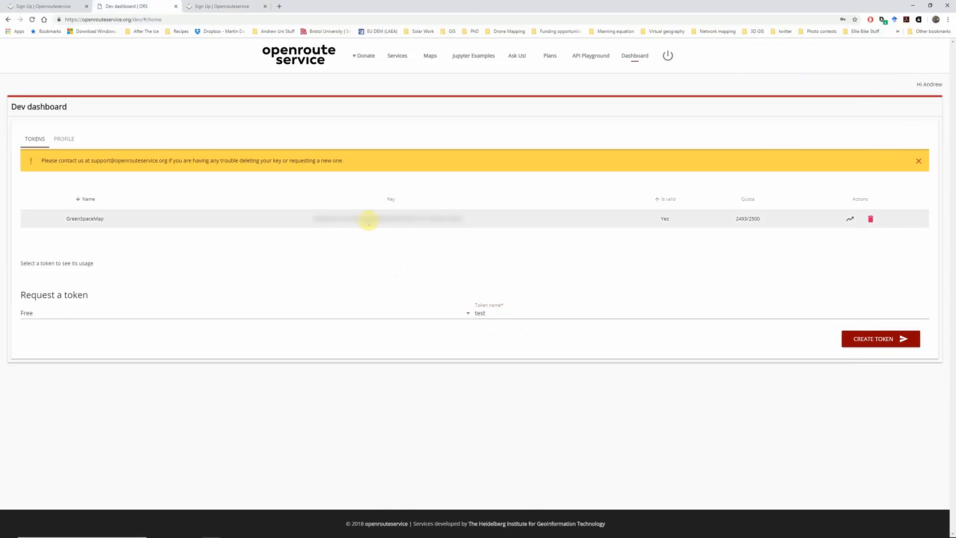
{"action": "left_click", "coordinate": [368, 219]}
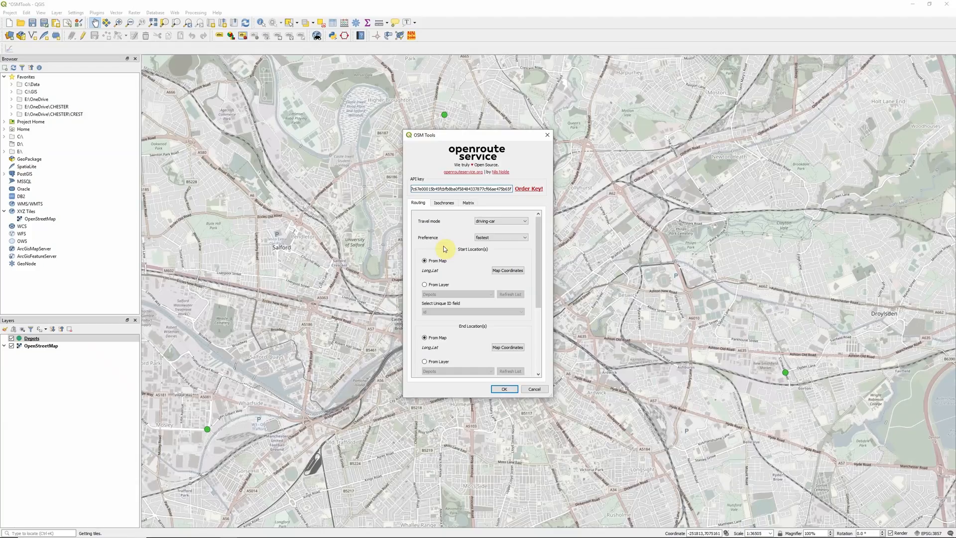
{"action": "mouse_move", "coordinate": [530, 156]}
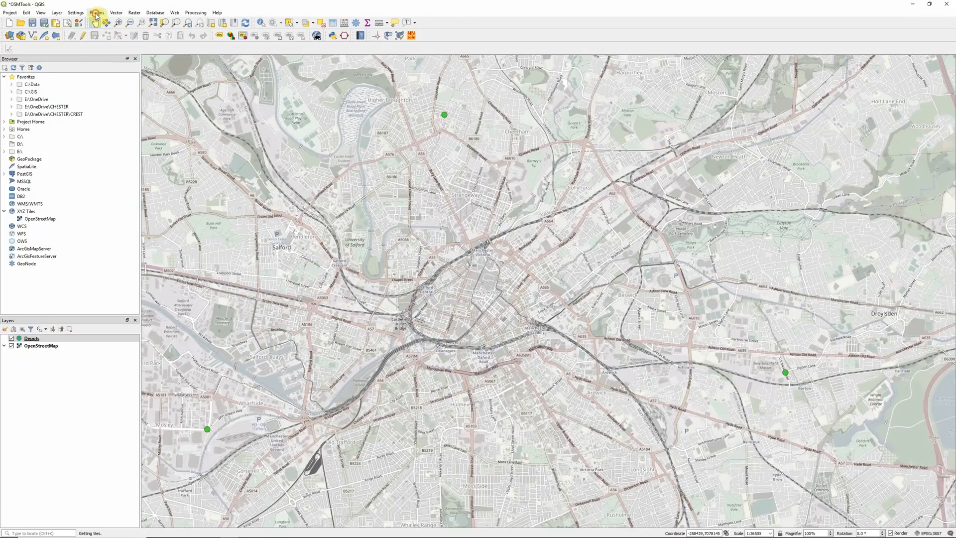
- Pick the route points on the map in OSM Tools and calculate the driving route
{"action": "left_click", "coordinate": [97, 13]}
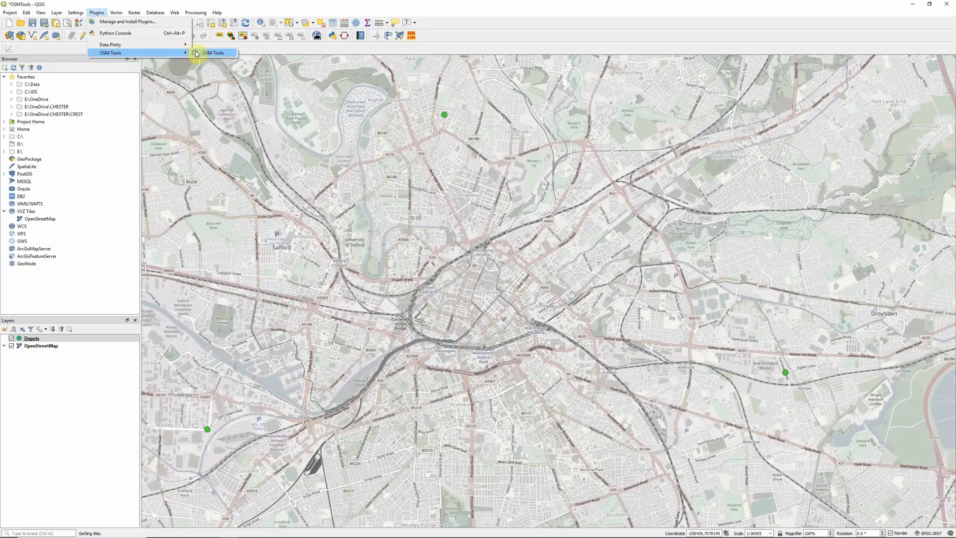
{"action": "left_click", "coordinate": [211, 53]}
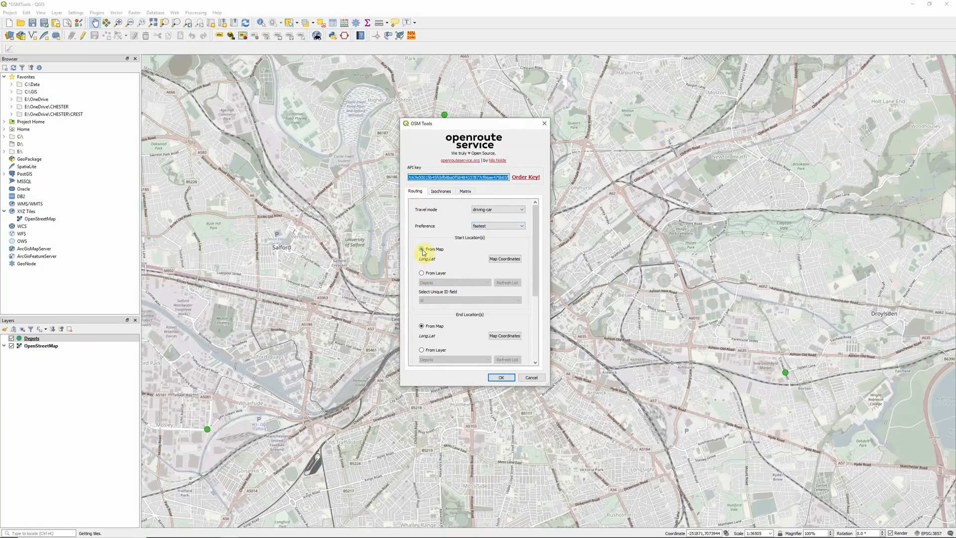
{"action": "mouse_move", "coordinate": [505, 259]}
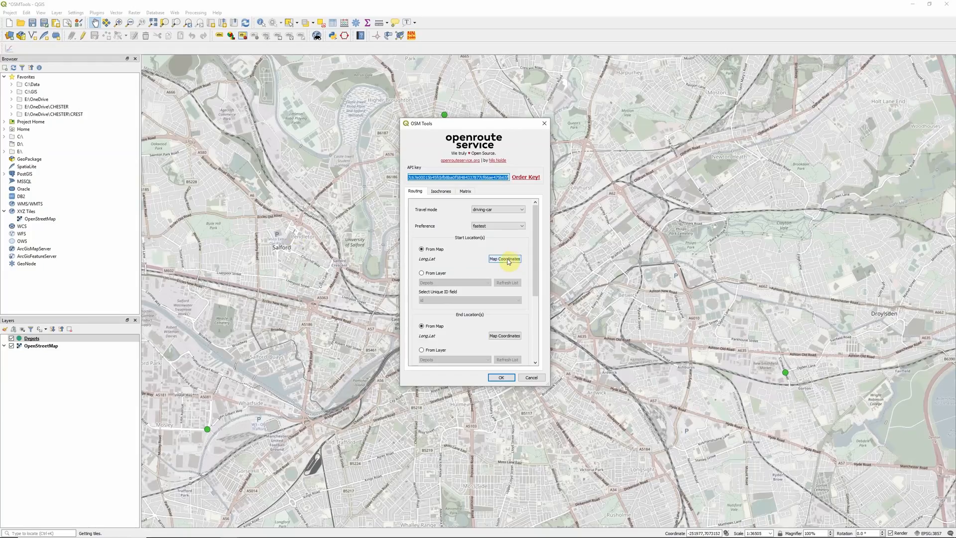
{"action": "left_click", "coordinate": [504, 259]}
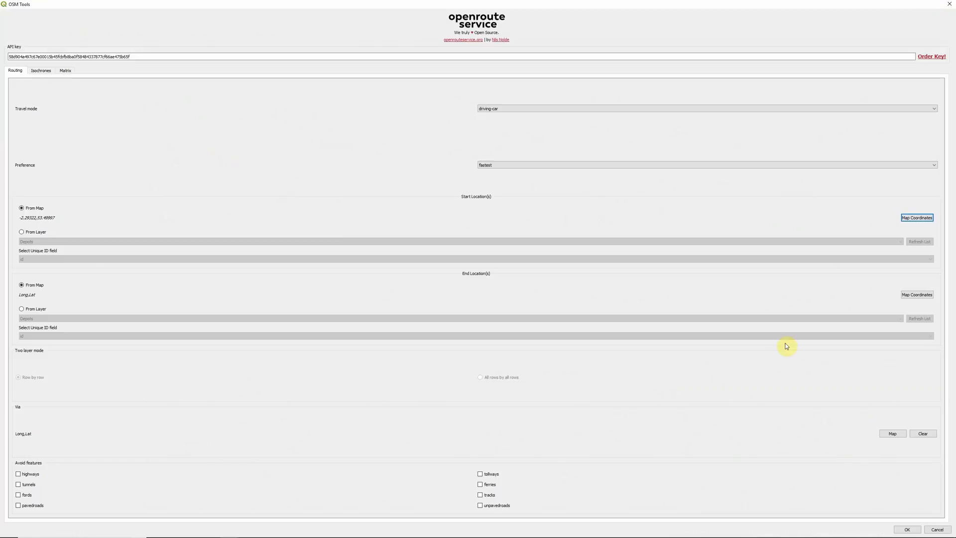
{"action": "mouse_move", "coordinate": [844, 121]}
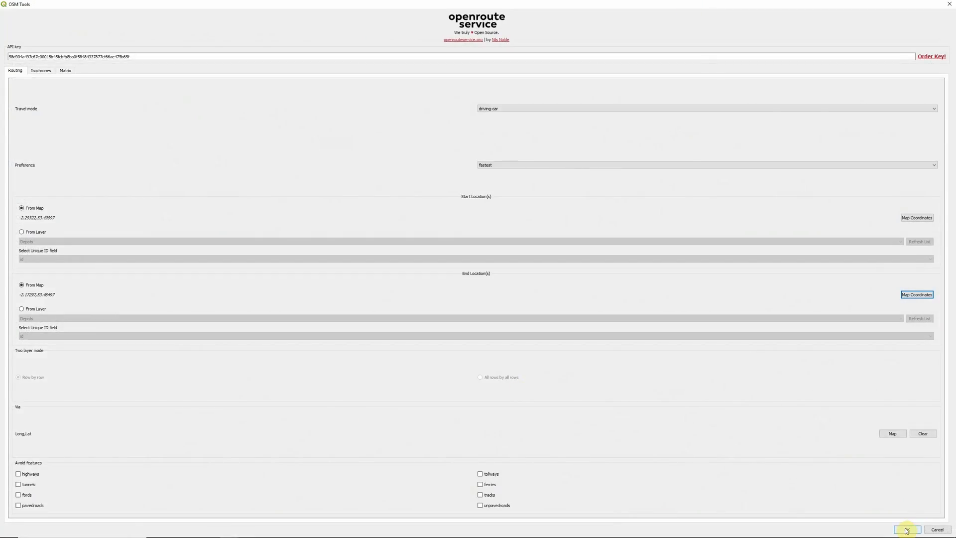
{"action": "left_click", "coordinate": [904, 529]}
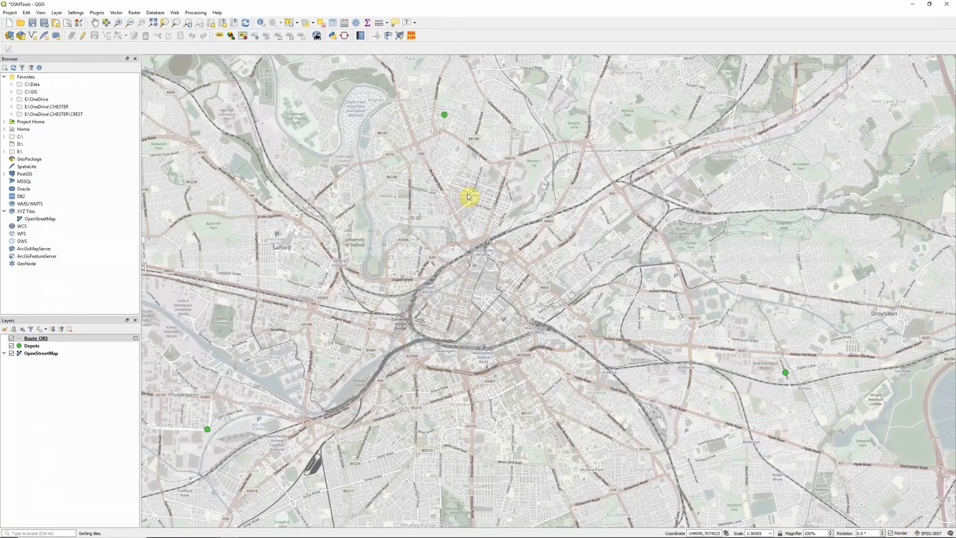
- Restyle the Route_ORS layer as a bold red line
{"action": "left_click", "coordinate": [36, 338]}
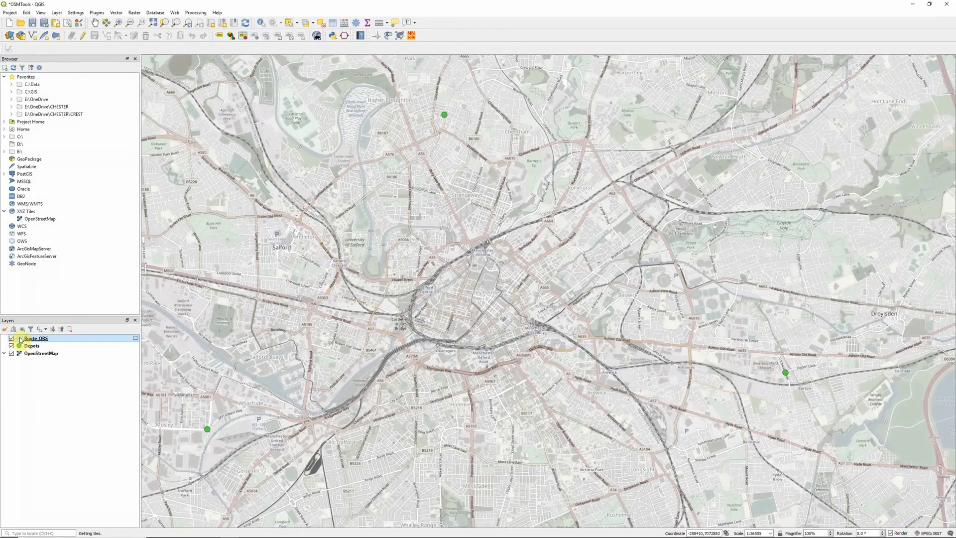
{"action": "double_click", "coordinate": [36, 339]}
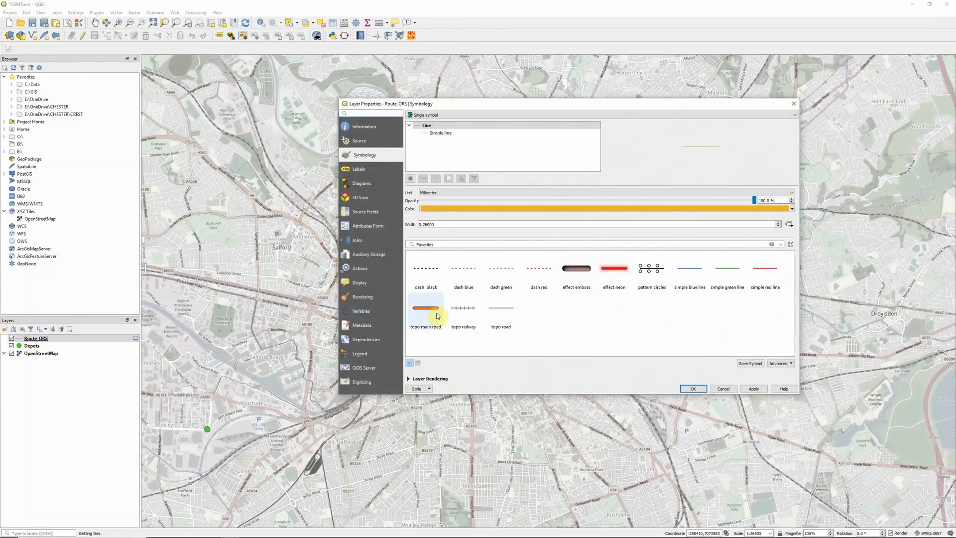
{"action": "left_click", "coordinate": [693, 388]}
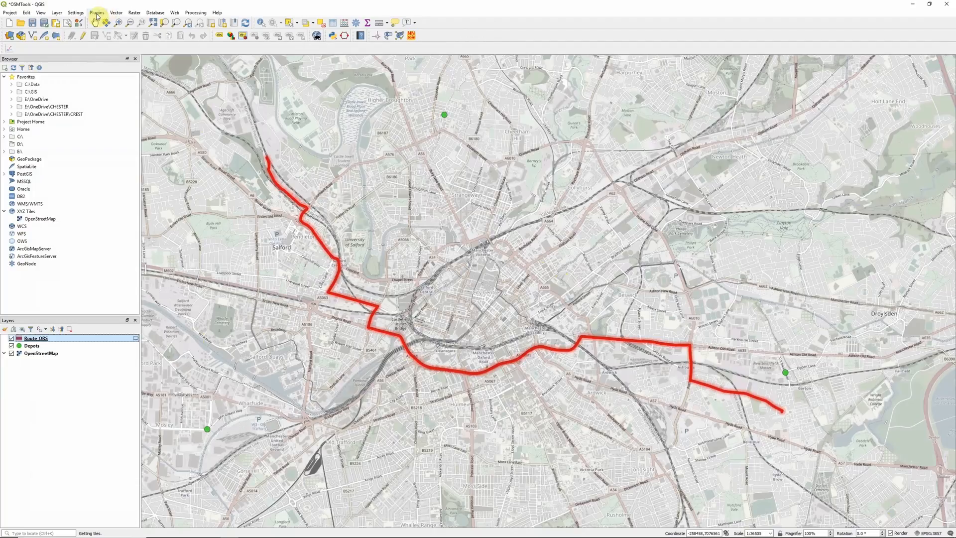
- Set OSM Tools start and end locations from the Depots layer, all rows by all rows
{"action": "left_click", "coordinate": [97, 13]}
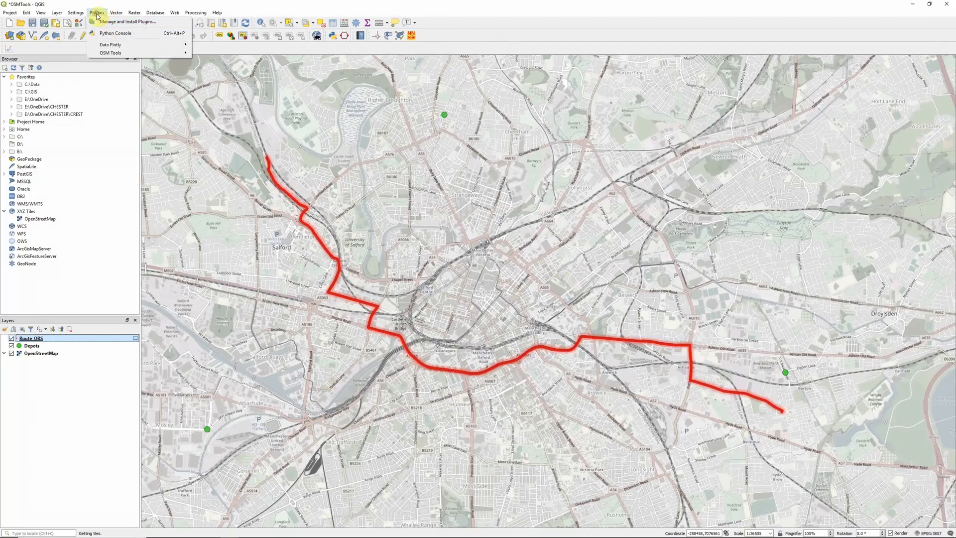
{"action": "left_click", "coordinate": [110, 53]}
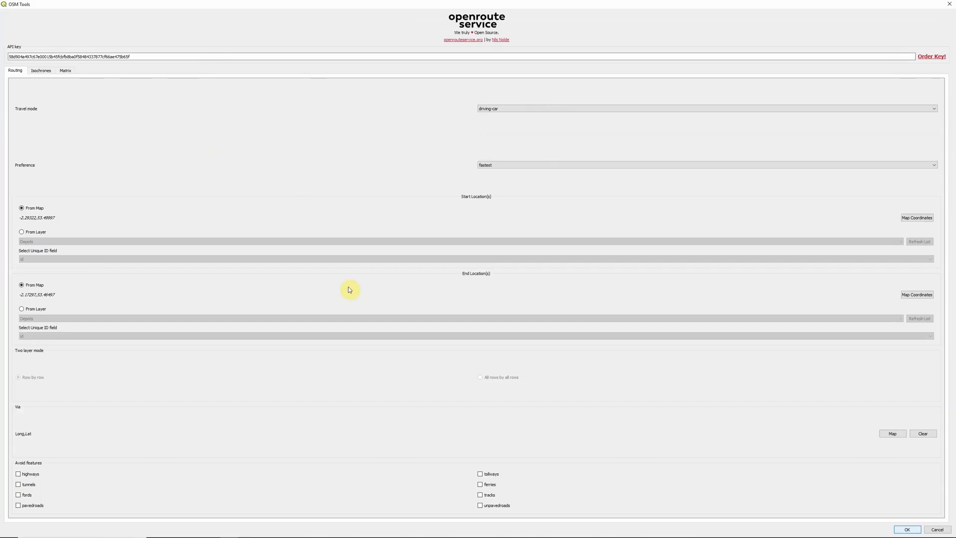
{"action": "left_click", "coordinate": [19, 231]}
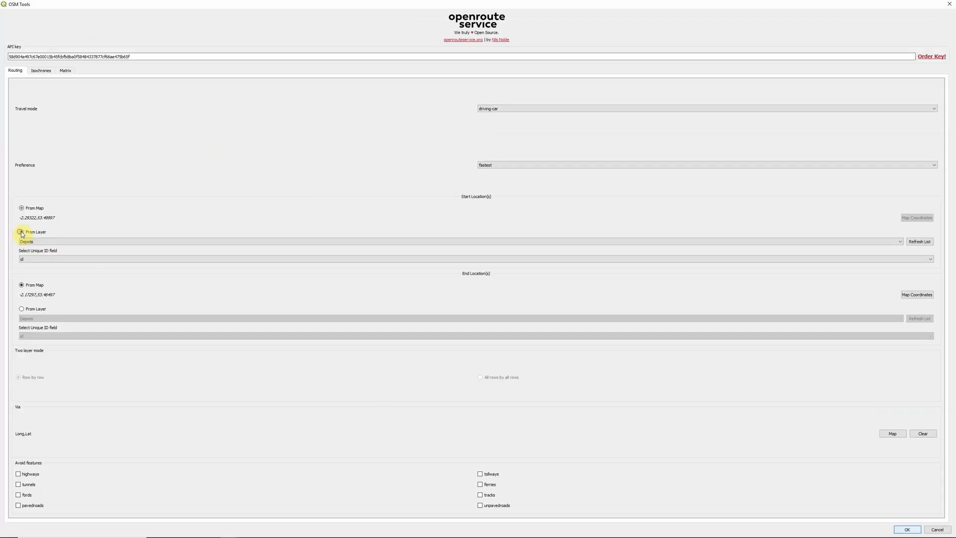
{"action": "left_click", "coordinate": [19, 232]}
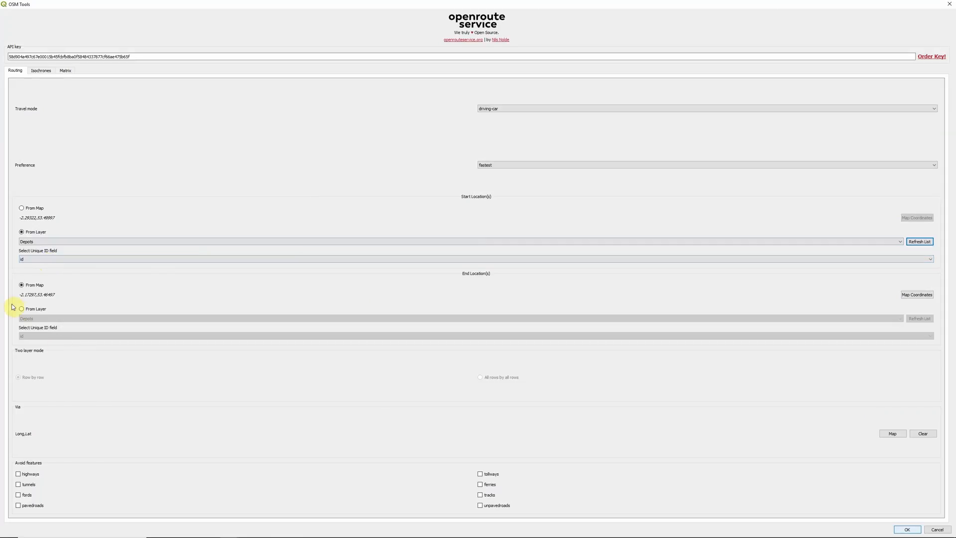
{"action": "left_click", "coordinate": [19, 309]}
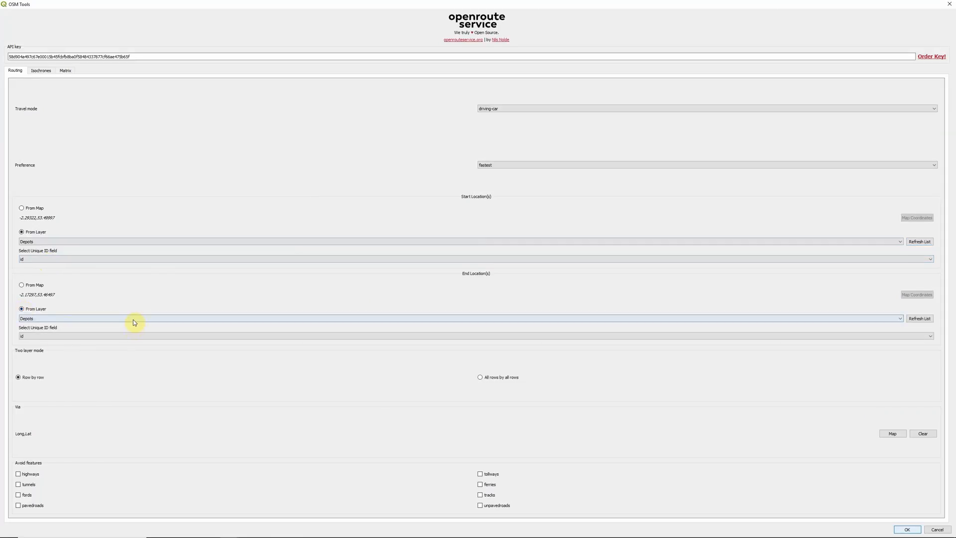
{"action": "mouse_move", "coordinate": [133, 321]}
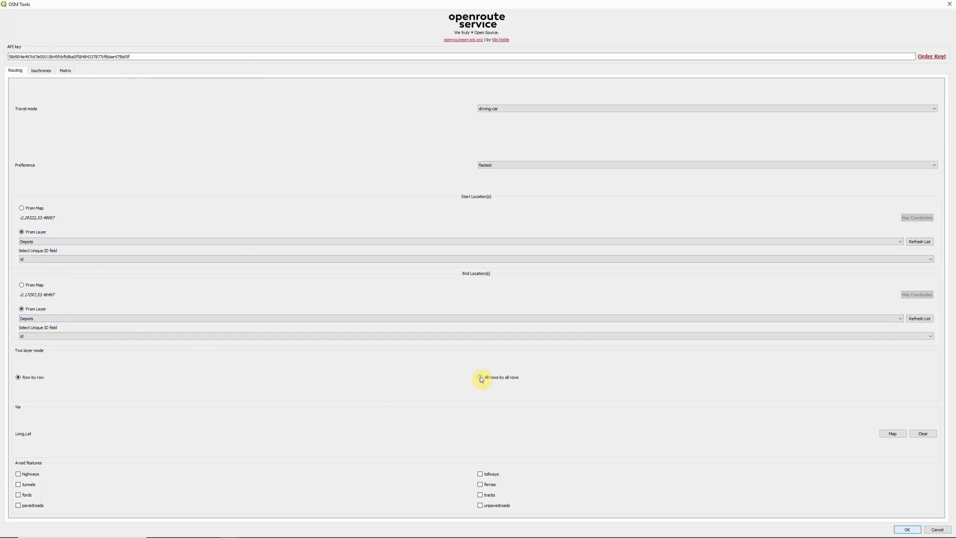
{"action": "left_click", "coordinate": [480, 376]}
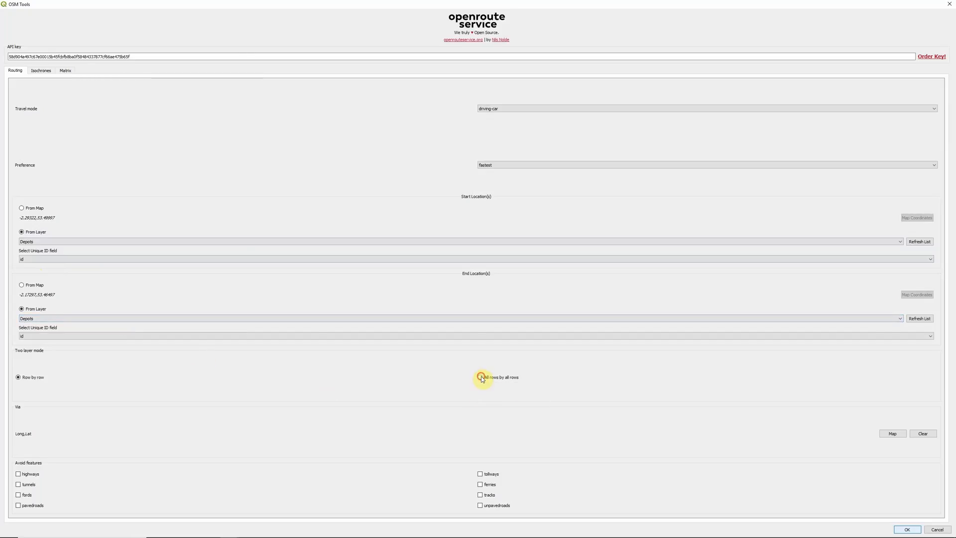
{"action": "left_click", "coordinate": [479, 377]}
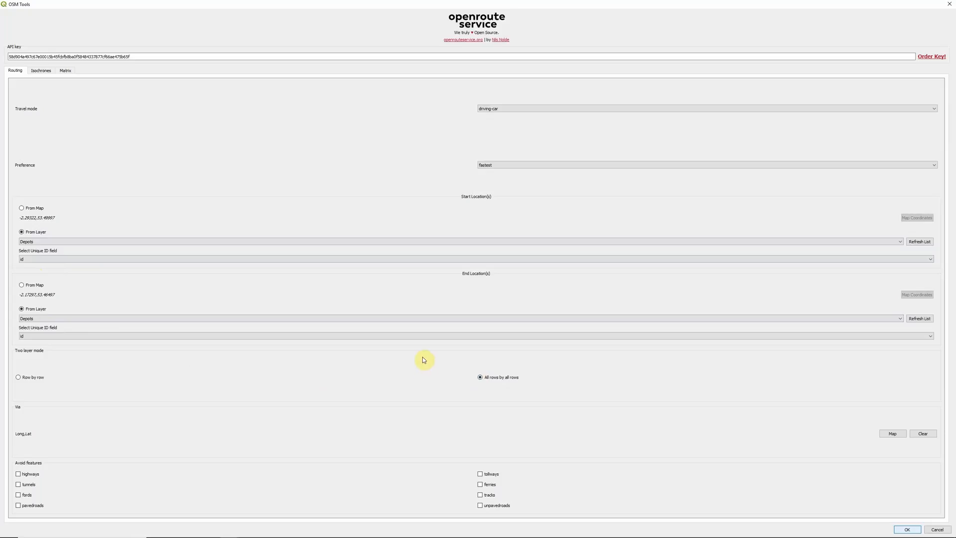
{"action": "mouse_move", "coordinate": [98, 247]}
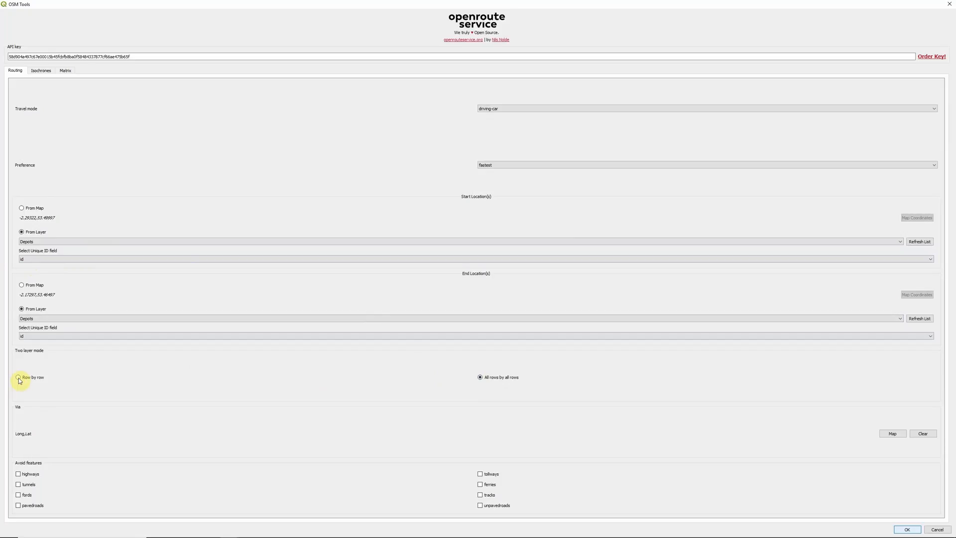
{"action": "mouse_move", "coordinate": [219, 387]}
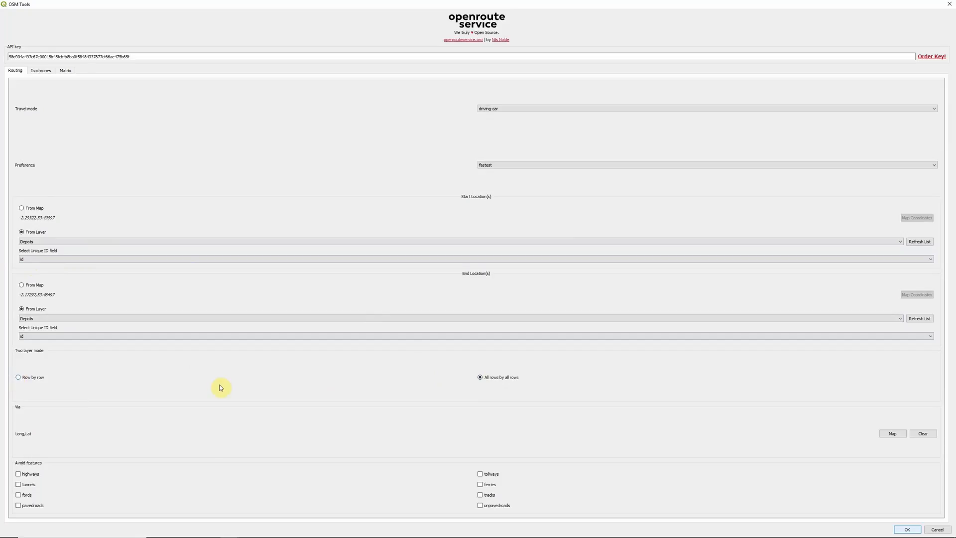
{"action": "mouse_move", "coordinate": [282, 137]}
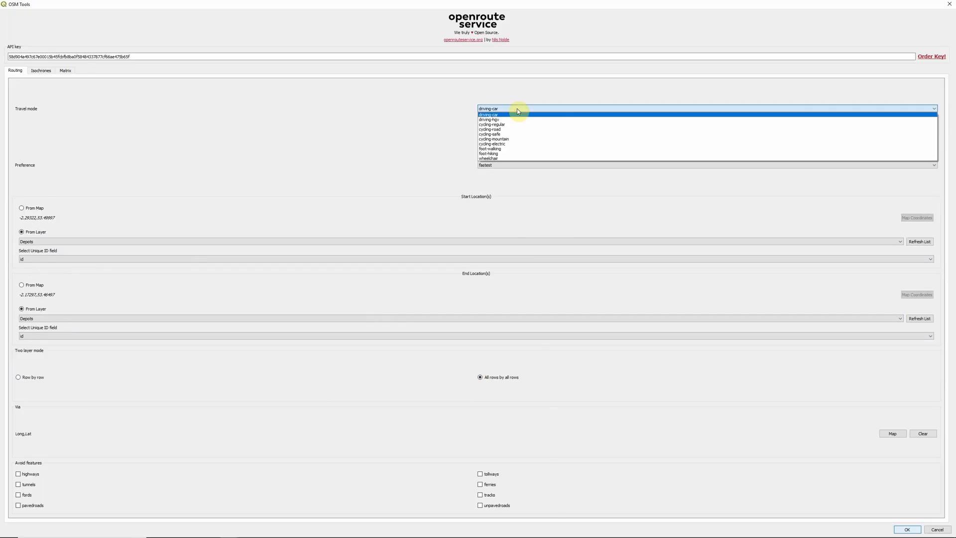
{"action": "mouse_move", "coordinate": [513, 141]}
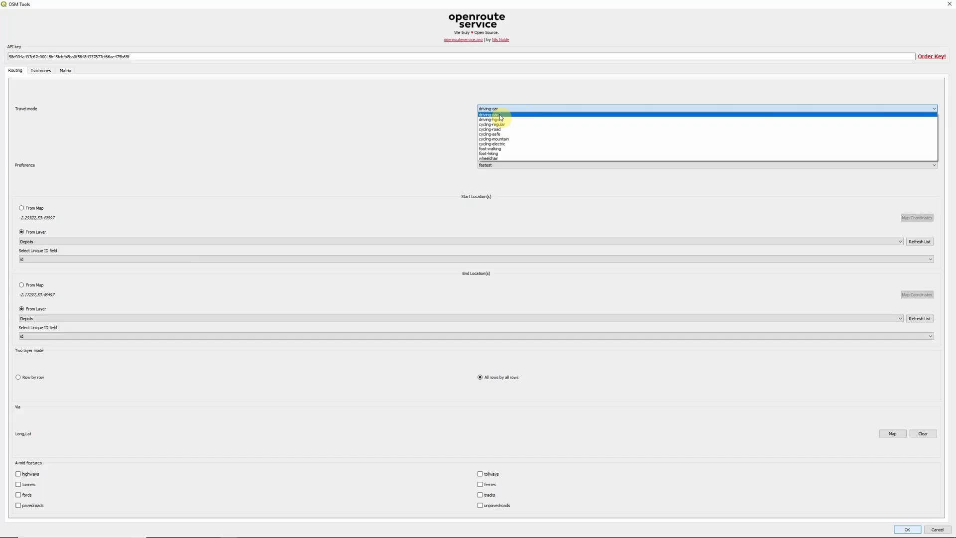
{"action": "mouse_move", "coordinate": [500, 134]}
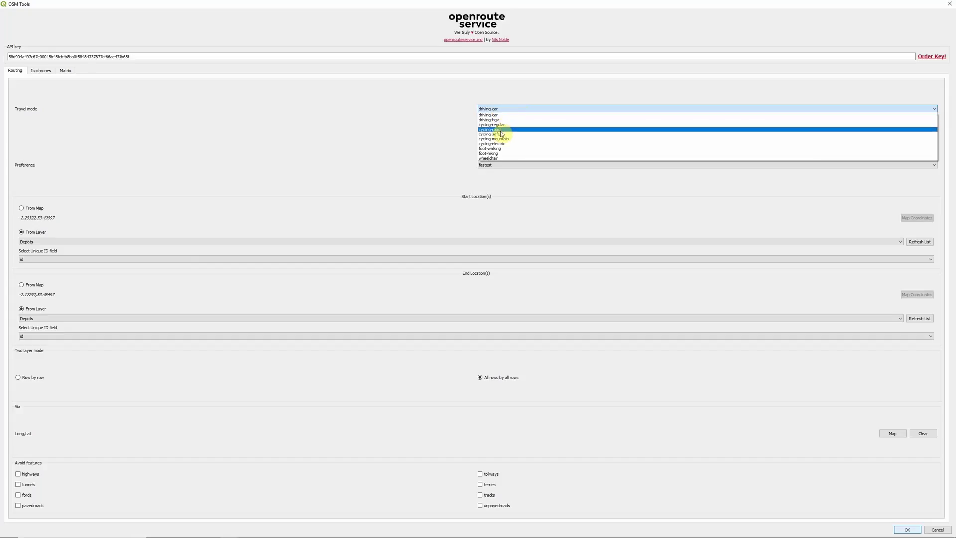
{"action": "mouse_move", "coordinate": [493, 159]}
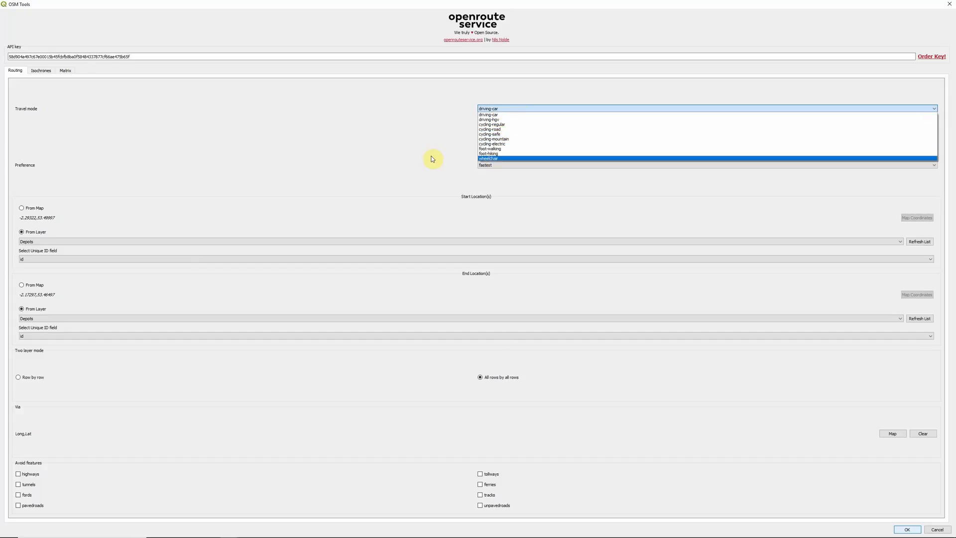
{"action": "left_click", "coordinate": [703, 159]}
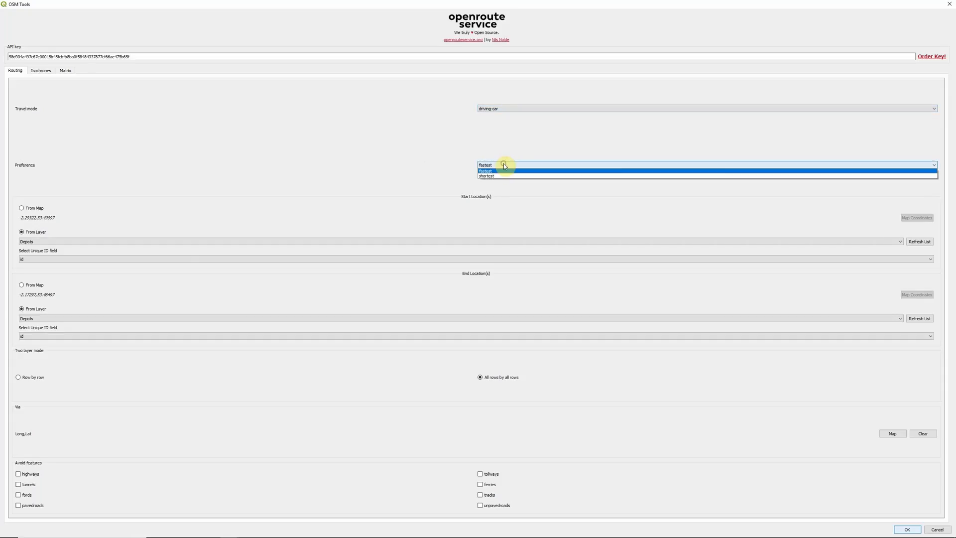
{"action": "mouse_move", "coordinate": [502, 177]}
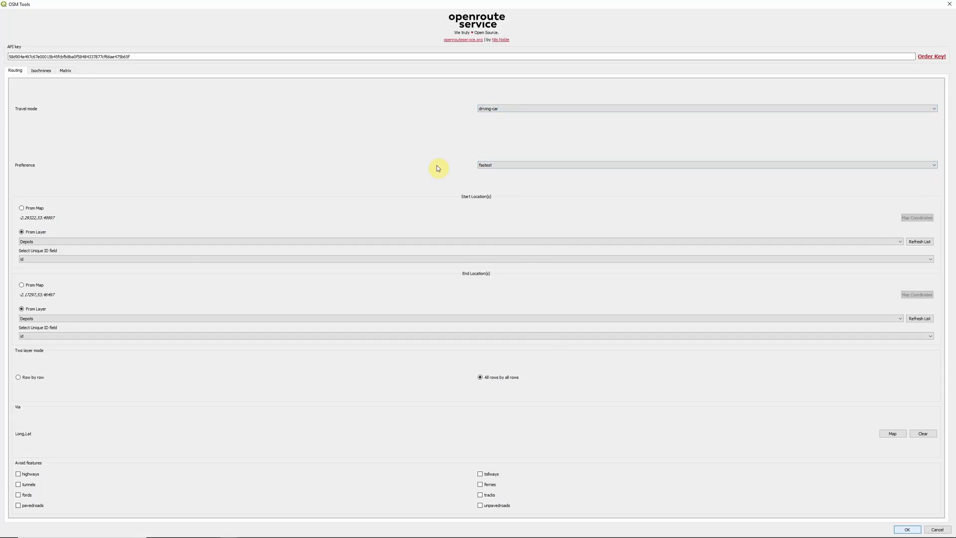
{"action": "left_click", "coordinate": [705, 106]}
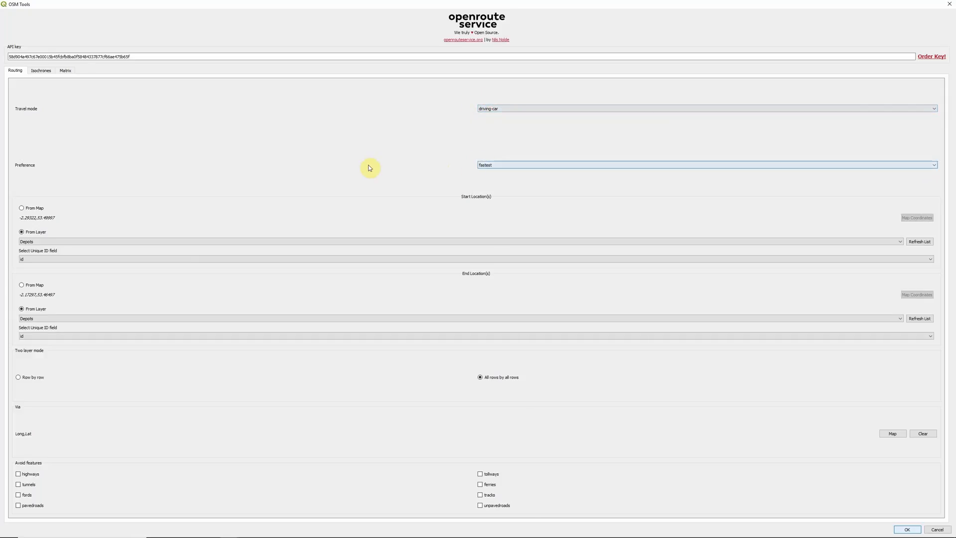
{"action": "mouse_move", "coordinate": [270, 377]}
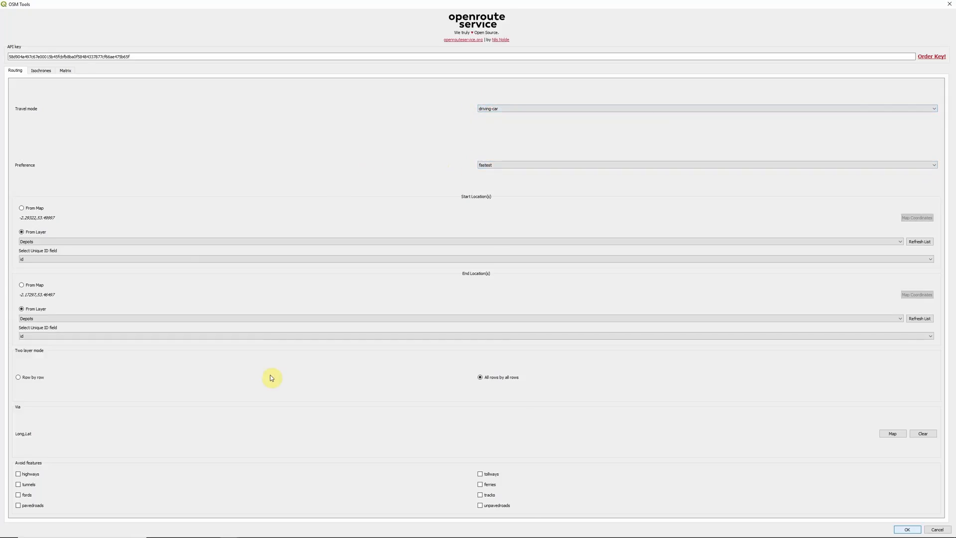
{"action": "mouse_move", "coordinate": [68, 424]}
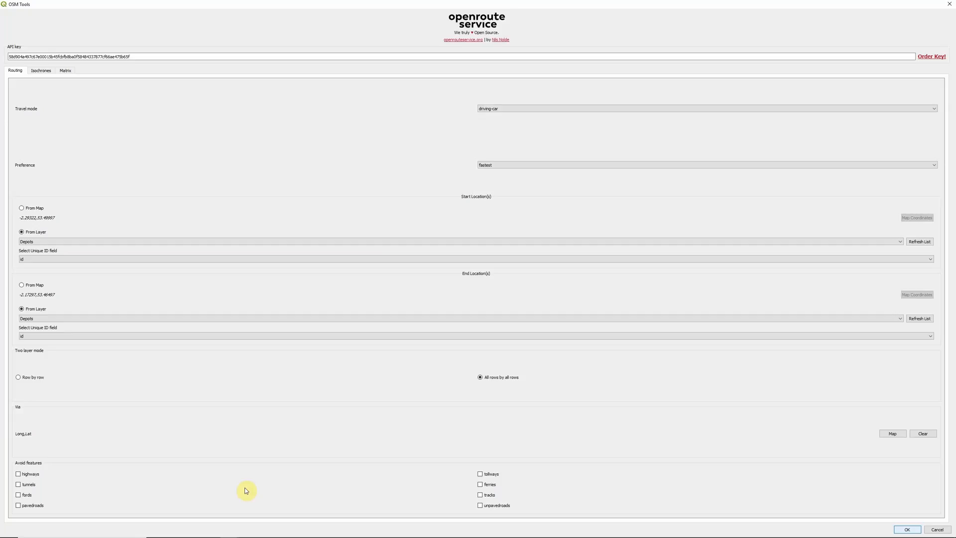
{"action": "mouse_move", "coordinate": [514, 505]}
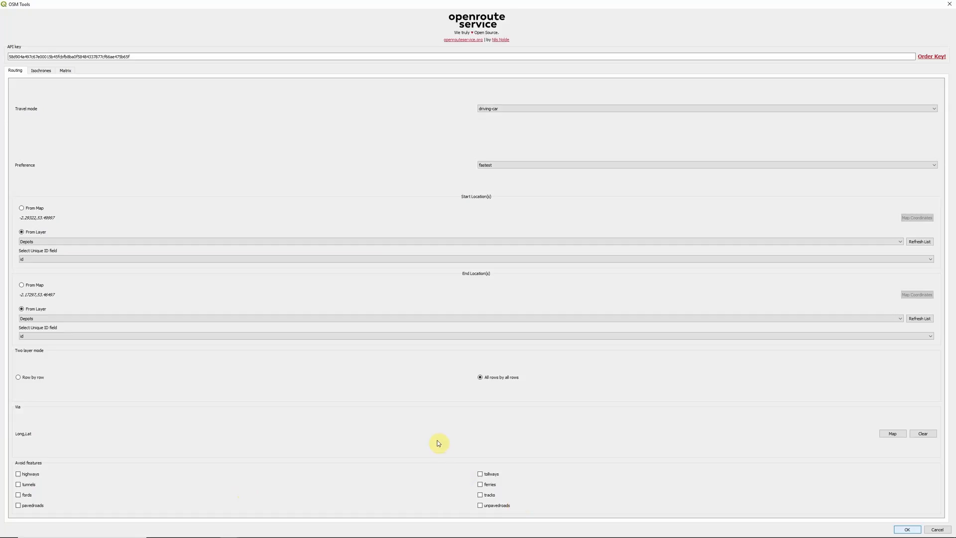
{"action": "mouse_move", "coordinate": [786, 440]}
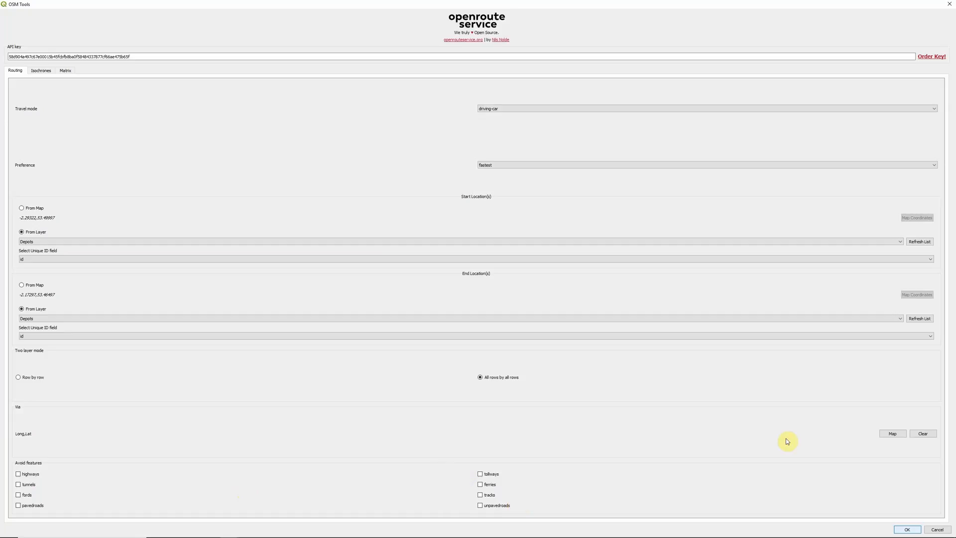
{"action": "left_click", "coordinate": [907, 530]}
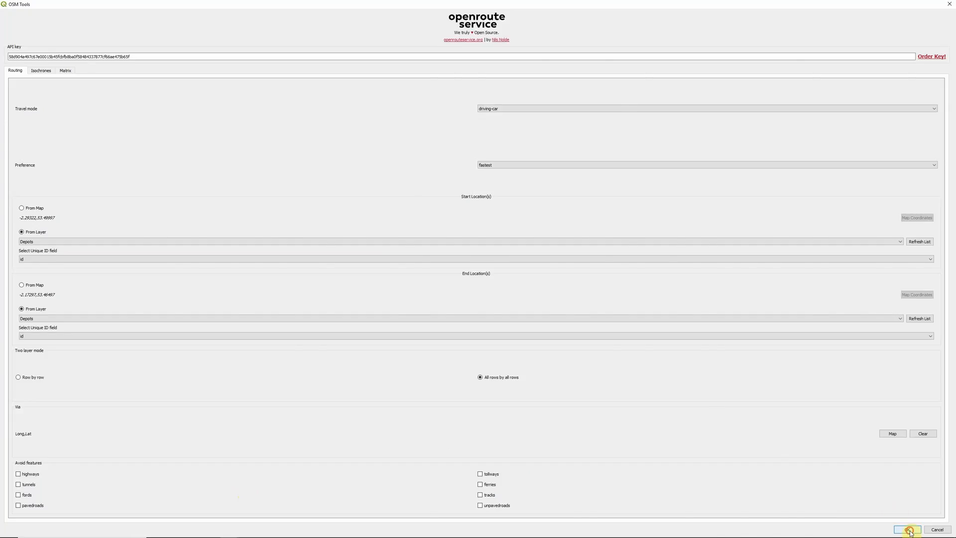
- Run the depot-to-depot routing and style the new Route_ORS layer as a simple blue line
{"action": "left_click", "coordinate": [908, 529]}
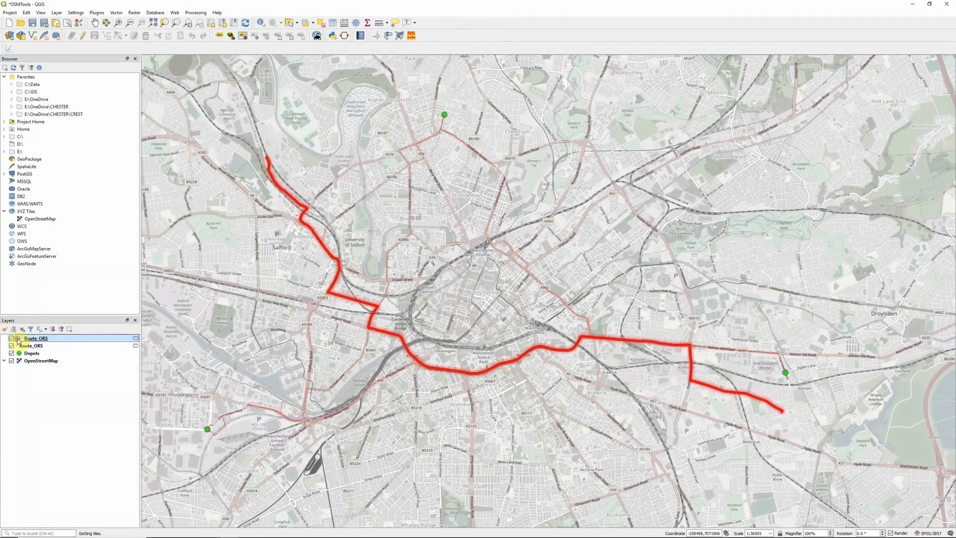
{"action": "double_click", "coordinate": [36, 339]}
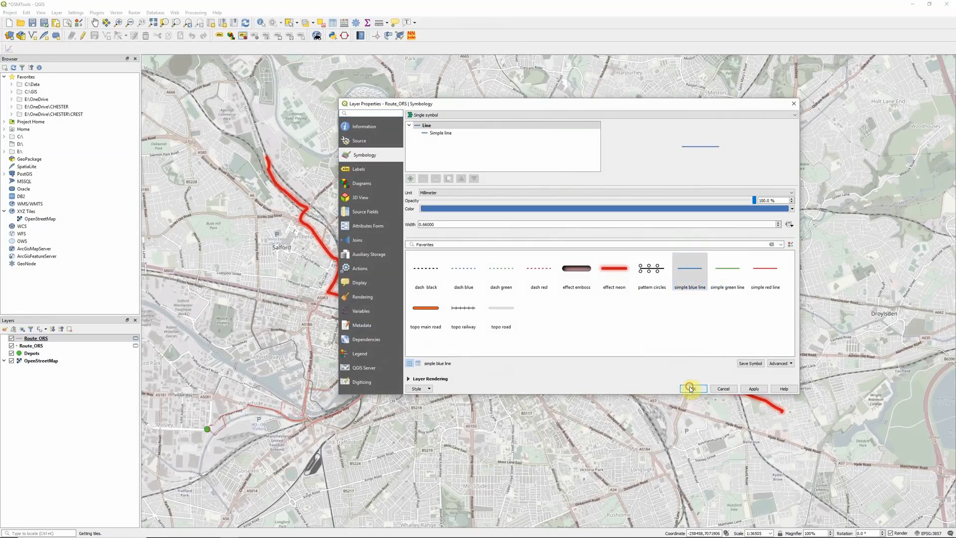
{"action": "left_click", "coordinate": [693, 389]}
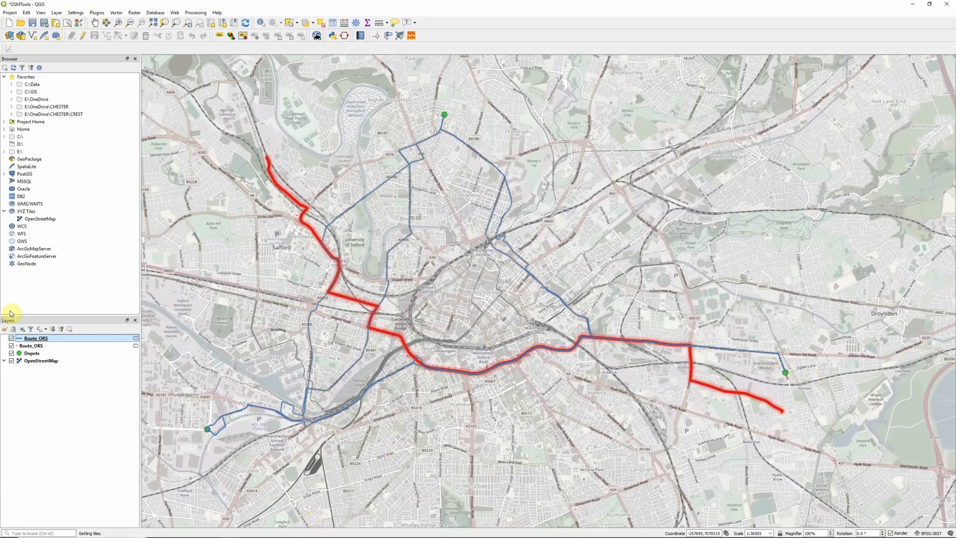
- Show the Route_ORS attribute table with the six driving-car routes
{"action": "right_click", "coordinate": [36, 338]}
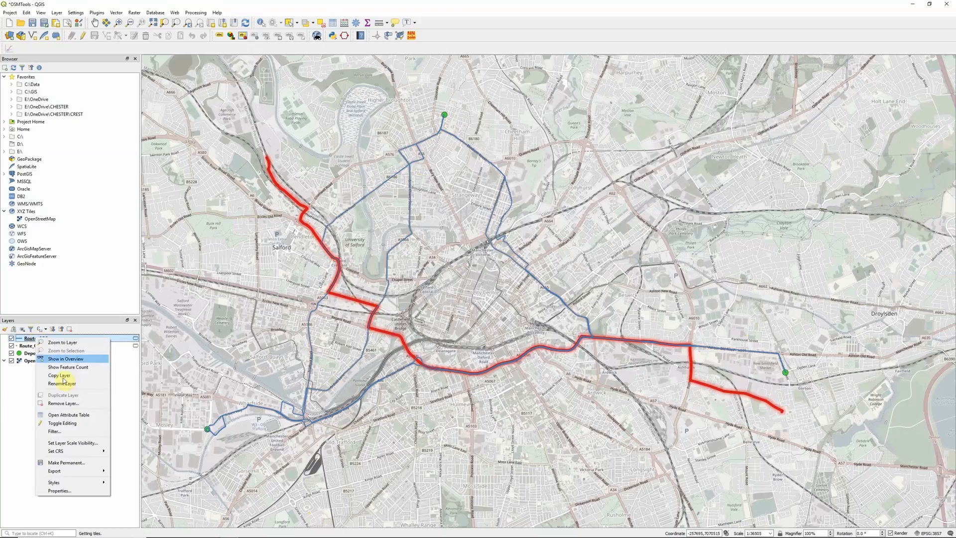
{"action": "left_click", "coordinate": [69, 414]}
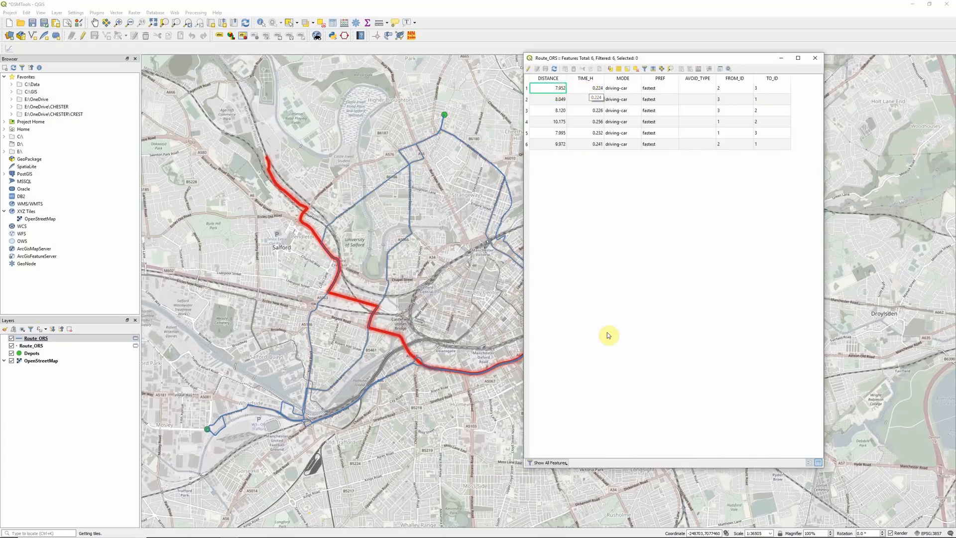
{"action": "mouse_move", "coordinate": [780, 88]}
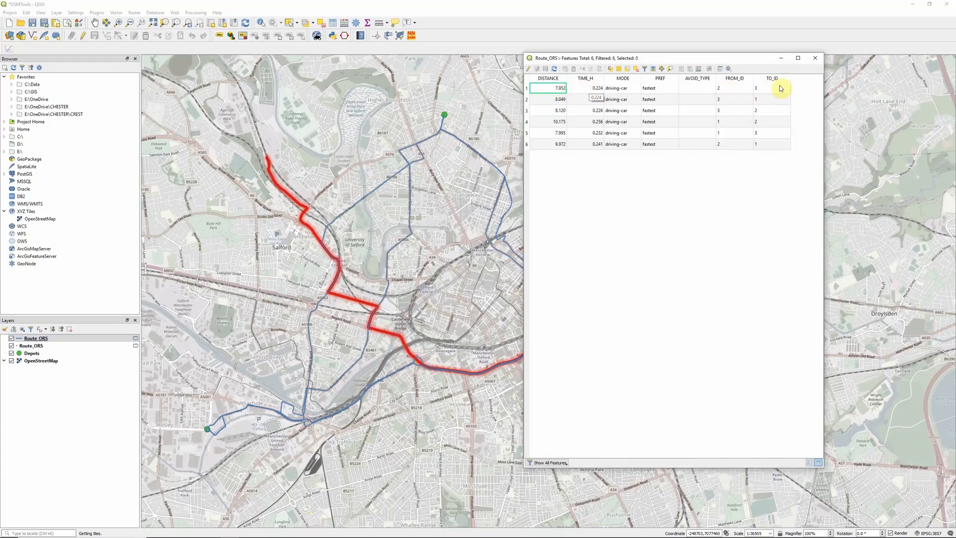
{"action": "mouse_move", "coordinate": [675, 306]}
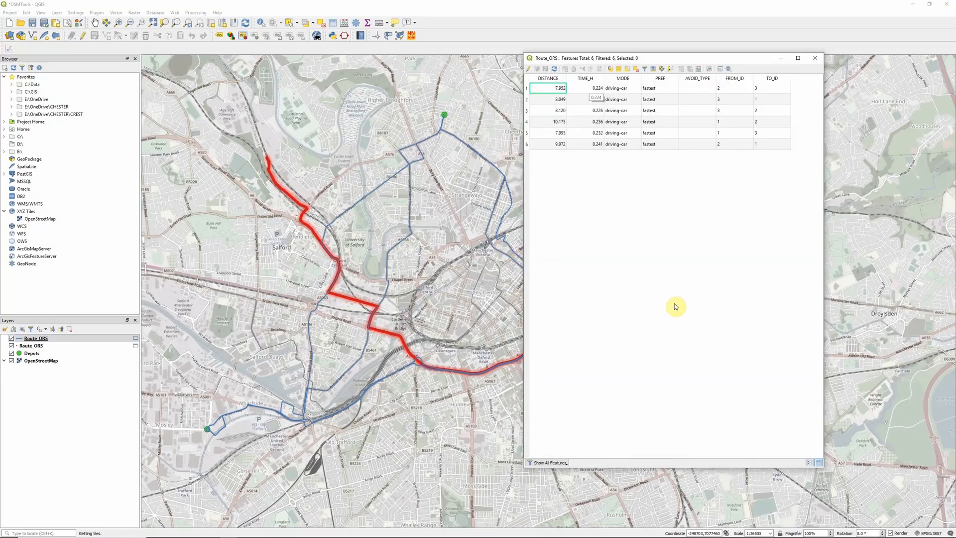
{"action": "mouse_move", "coordinate": [788, 247]}
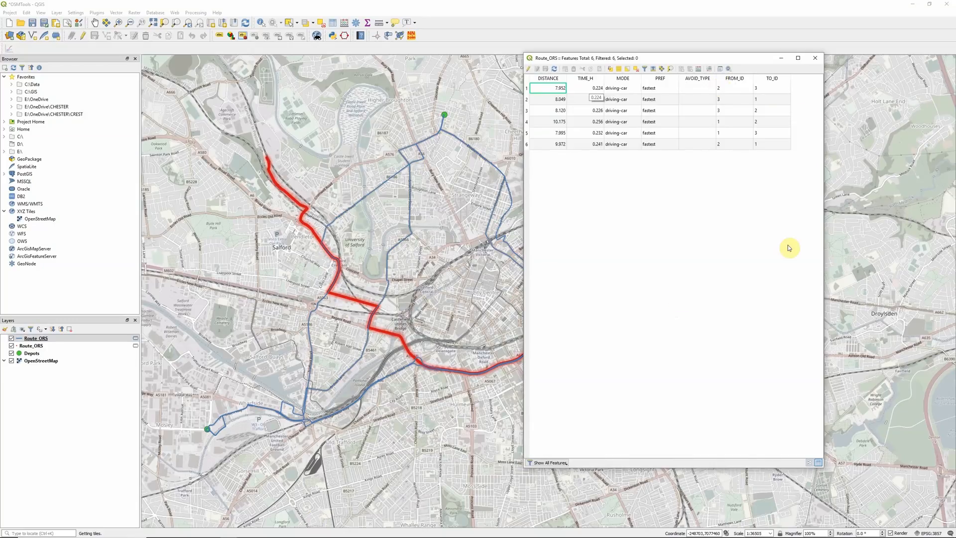
{"action": "mouse_move", "coordinate": [805, 199]}
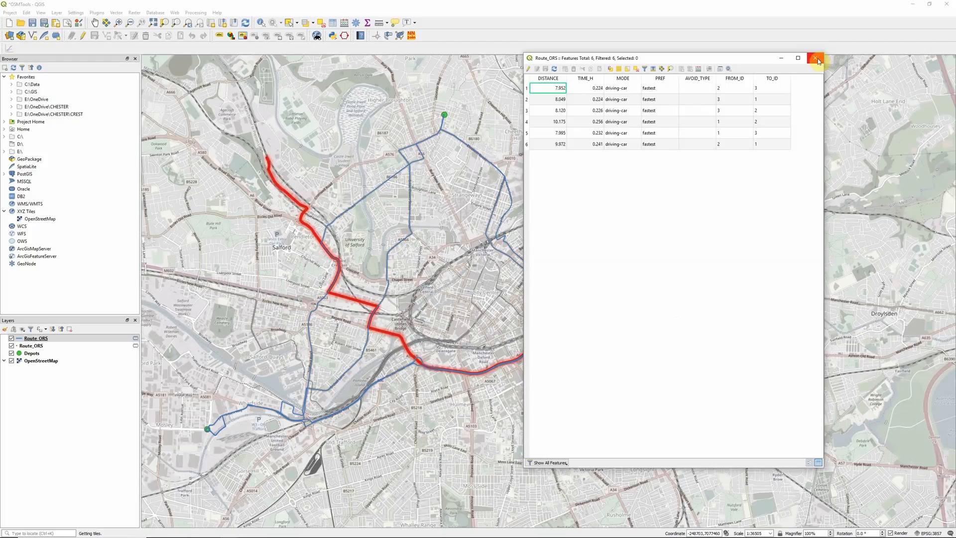
- Close the route attribute table and hide both Route_ORS layers
{"action": "left_click", "coordinate": [818, 58]}
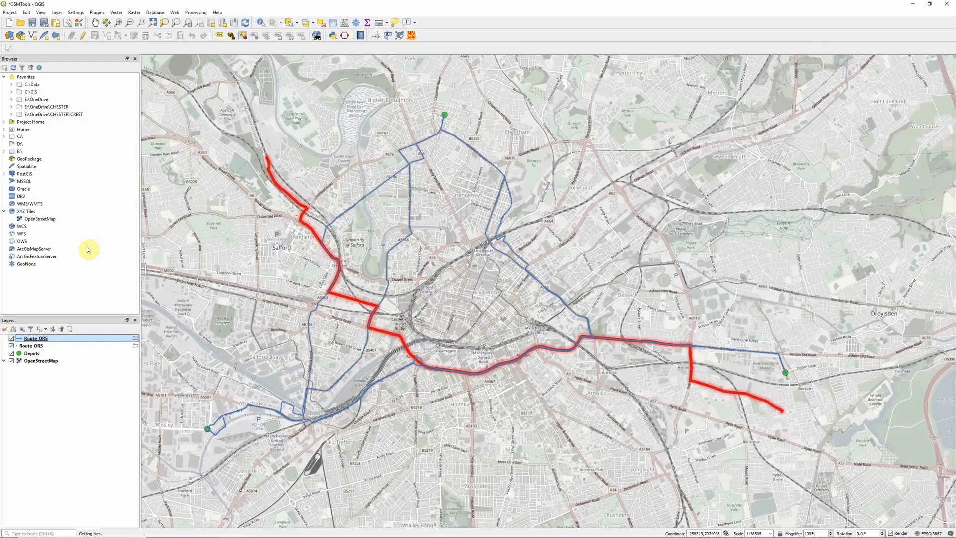
{"action": "mouse_move", "coordinate": [3, 348]}
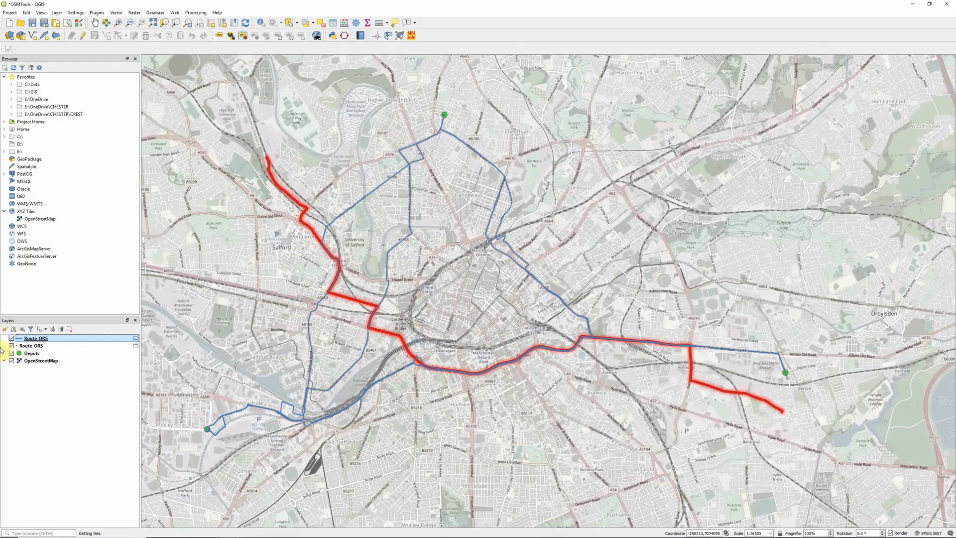
{"action": "left_click", "coordinate": [11, 339]}
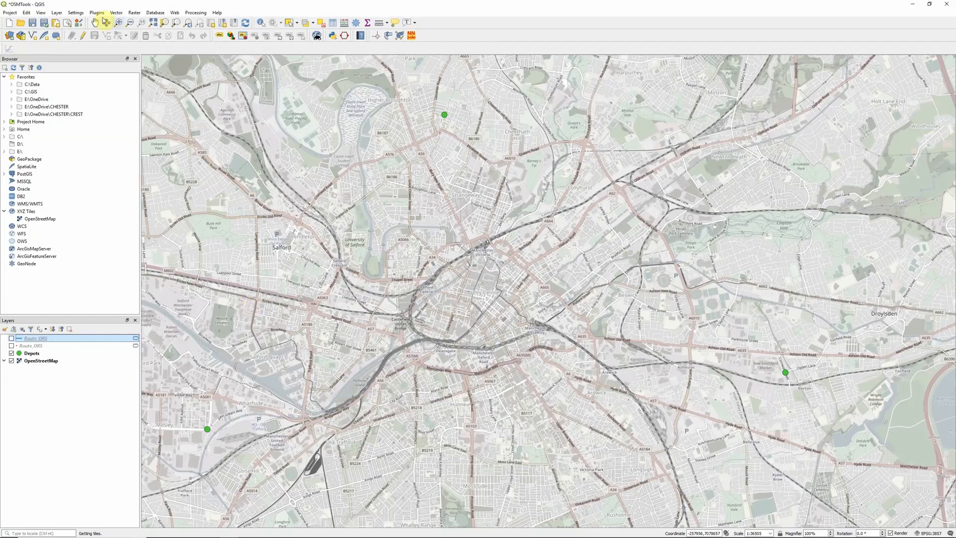
- Choose cycling-regular isochrones with 5, 10 and 15-minute ranges in OSM Tools
{"action": "left_click", "coordinate": [99, 13]}
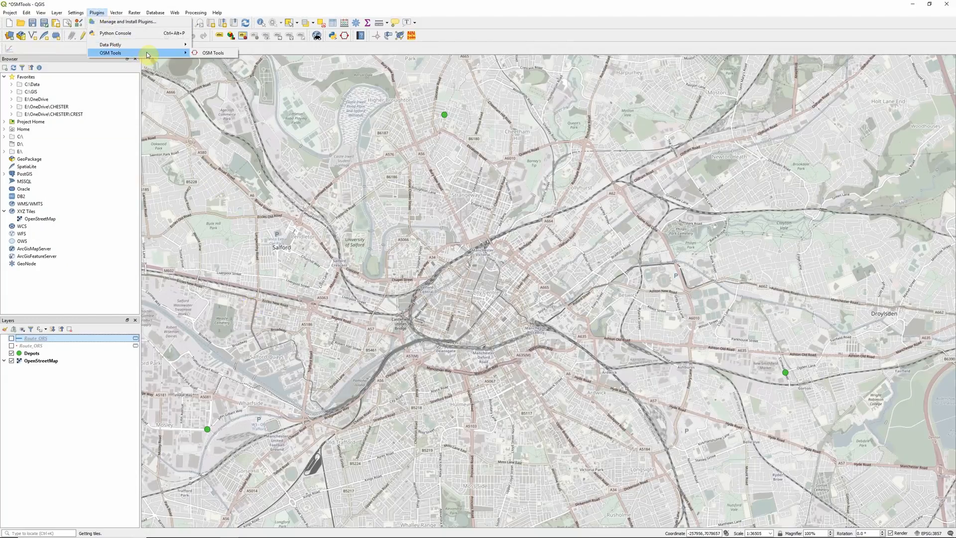
{"action": "left_click", "coordinate": [212, 52]}
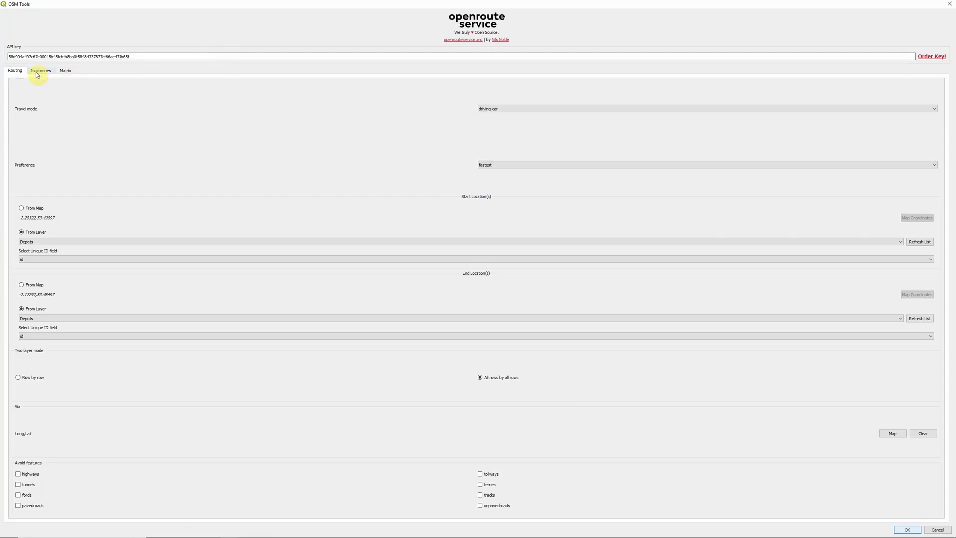
{"action": "left_click", "coordinate": [40, 70]}
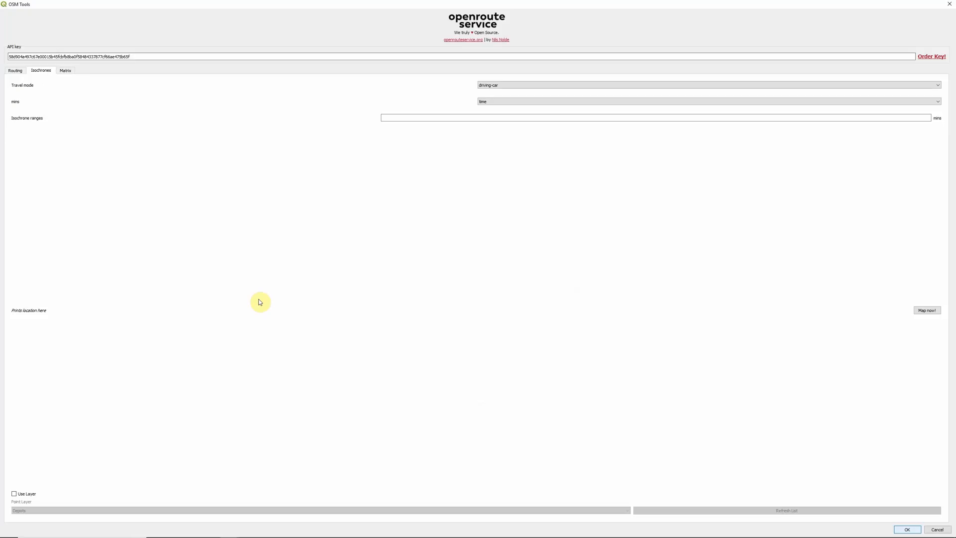
{"action": "mouse_move", "coordinate": [295, 288]}
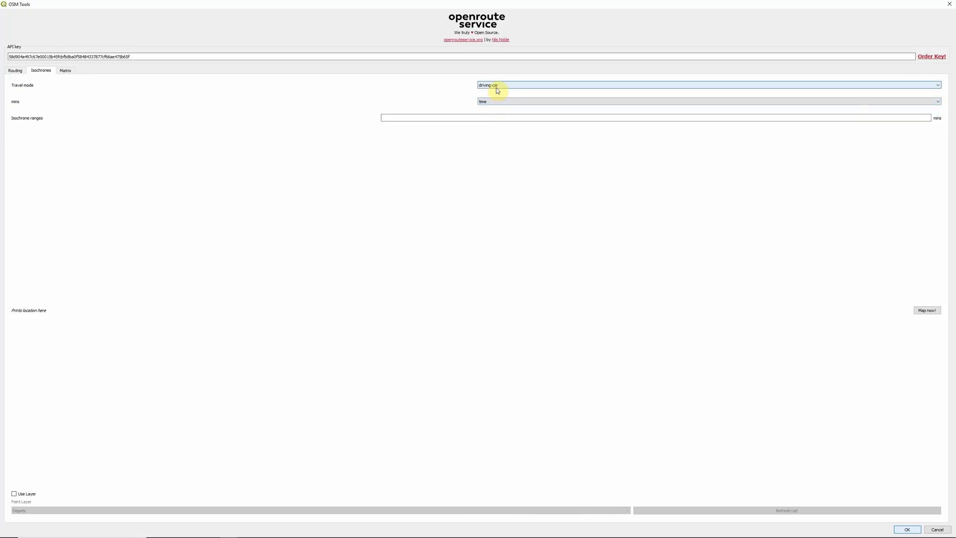
{"action": "left_click", "coordinate": [707, 81]}
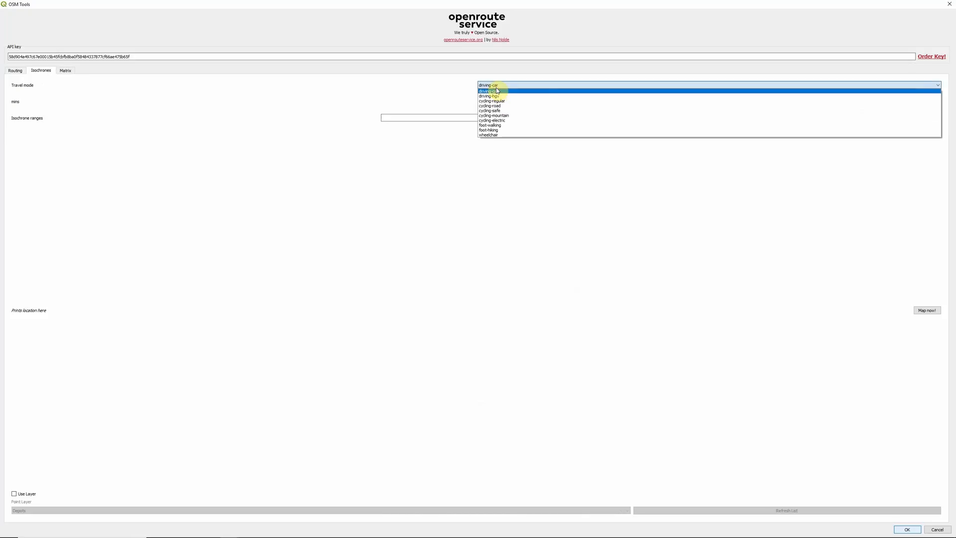
{"action": "mouse_move", "coordinate": [493, 103]}
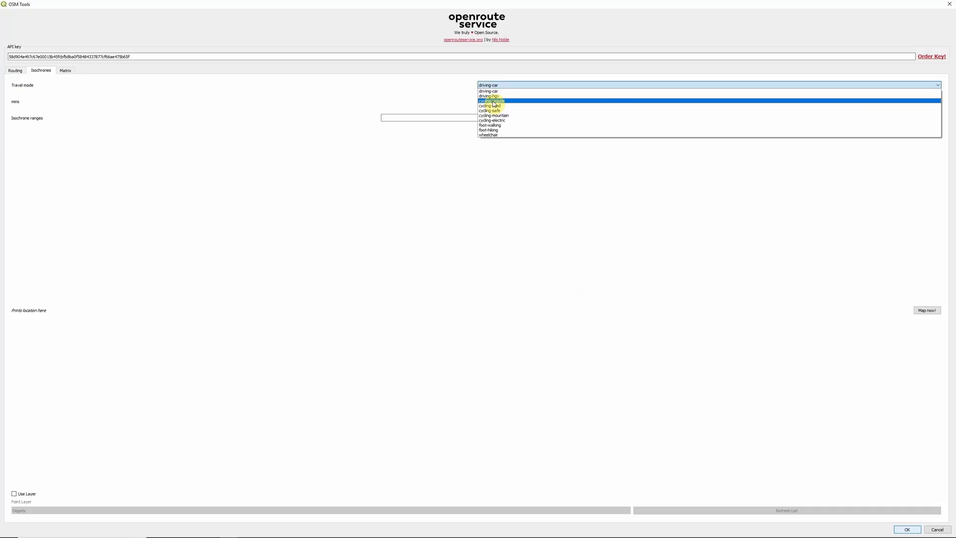
{"action": "left_click", "coordinate": [492, 100]}
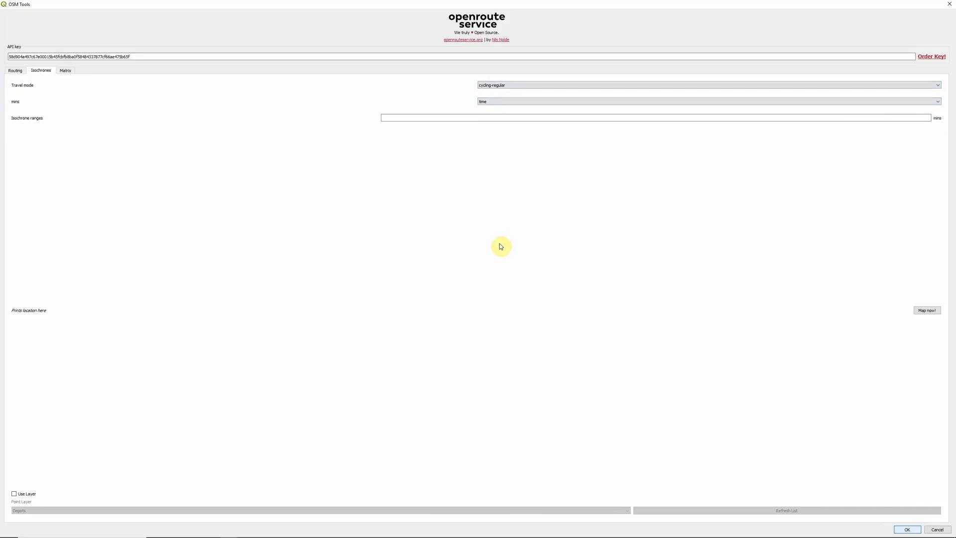
{"action": "mouse_move", "coordinate": [372, 136]}
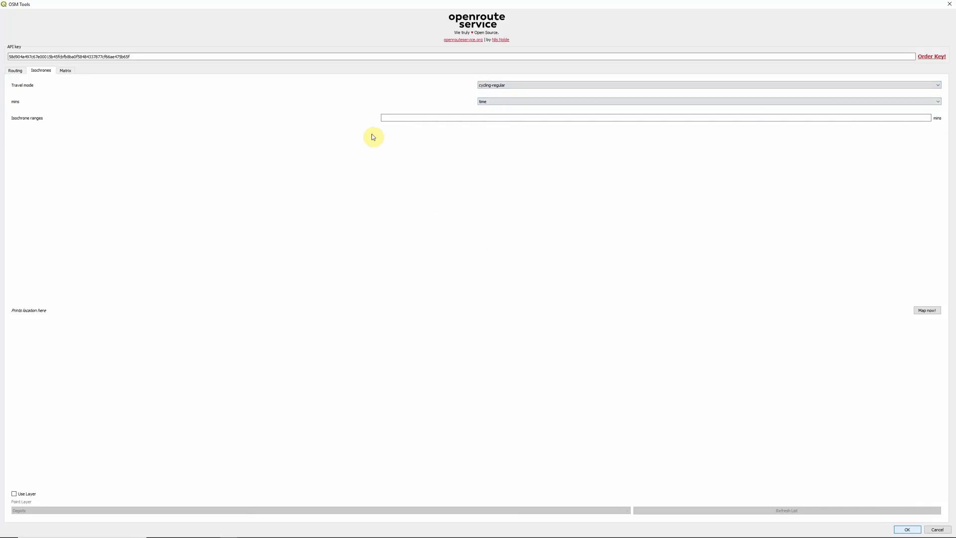
{"action": "left_click", "coordinate": [652, 119]}
{"action": "type", "text": "5, 10, 15"}
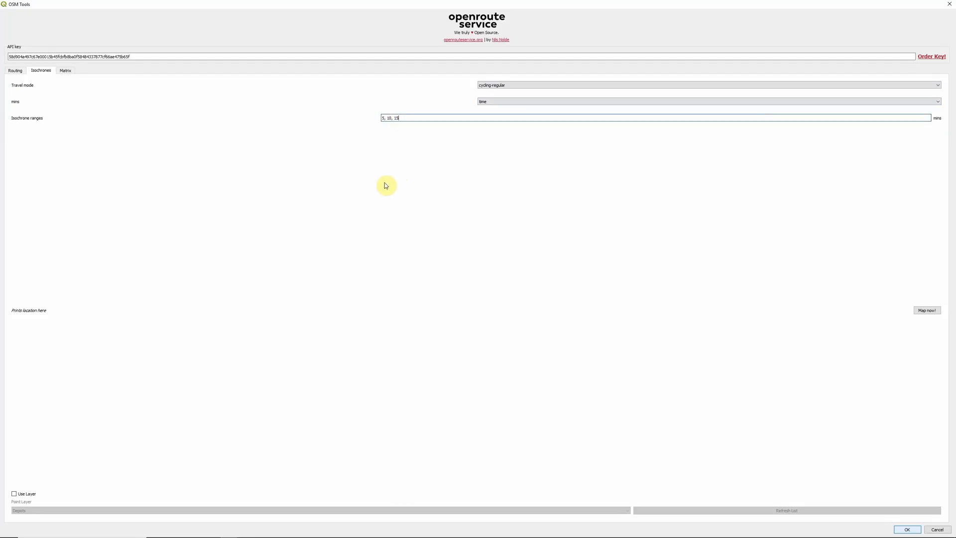
{"action": "mouse_move", "coordinate": [12, 466]}
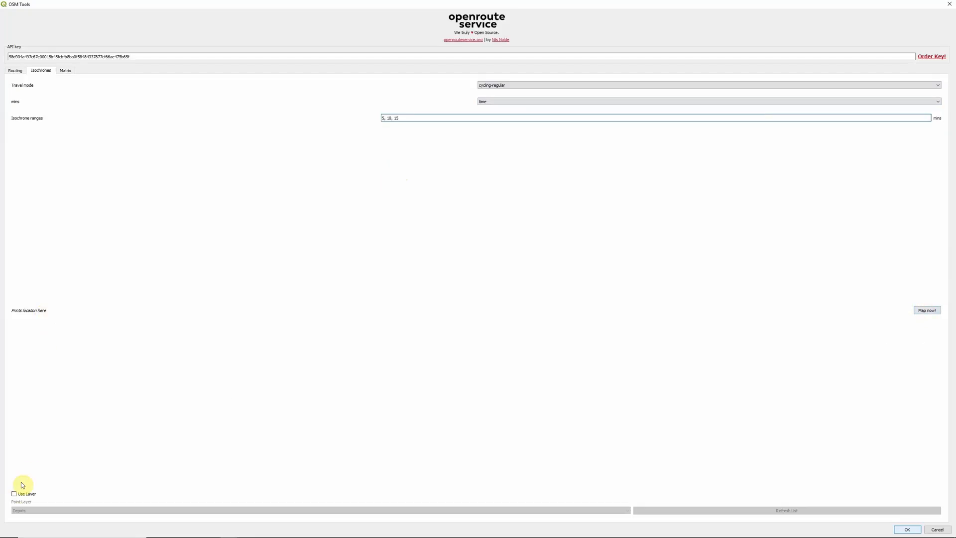
- Use the Depots layer as isochrone centres and run the calculation
{"action": "left_click", "coordinate": [12, 493]}
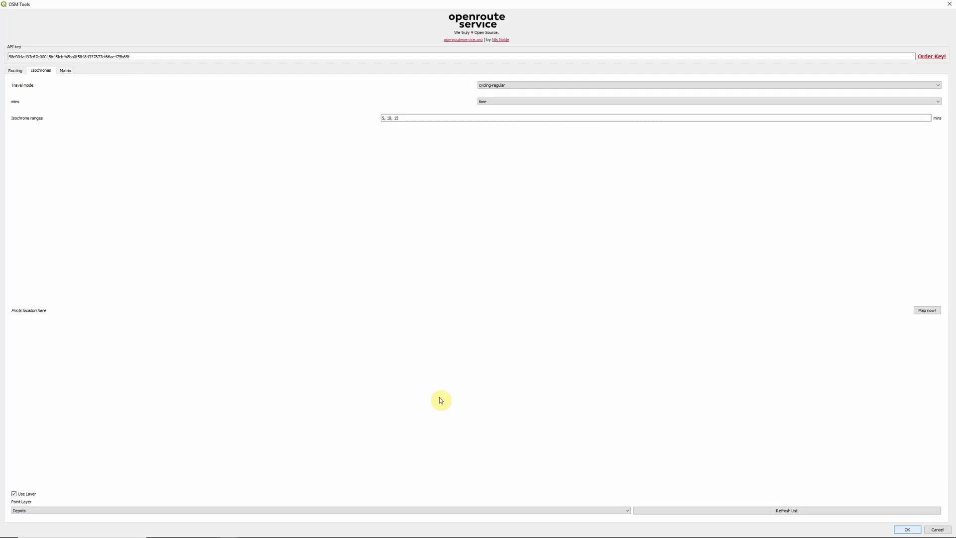
{"action": "mouse_move", "coordinate": [876, 507]}
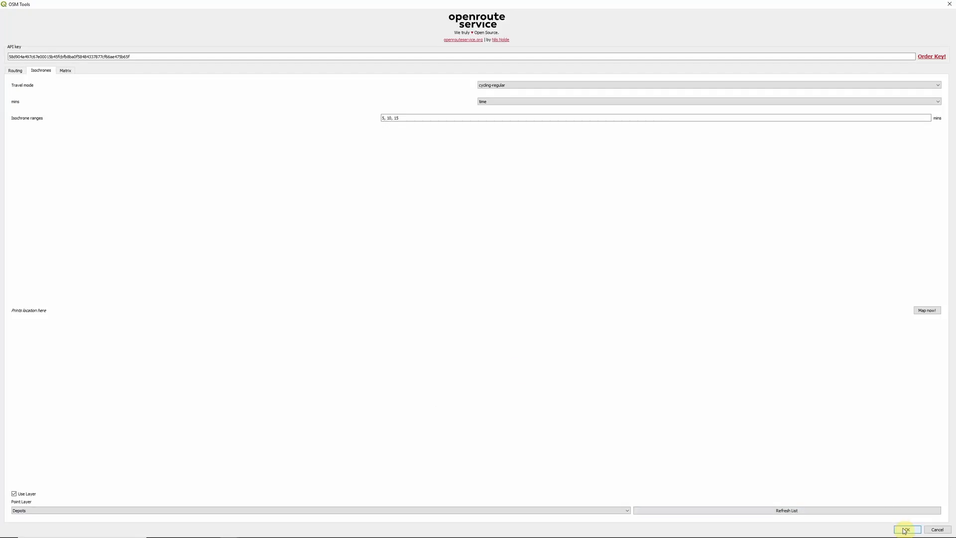
{"action": "left_click", "coordinate": [906, 530]}
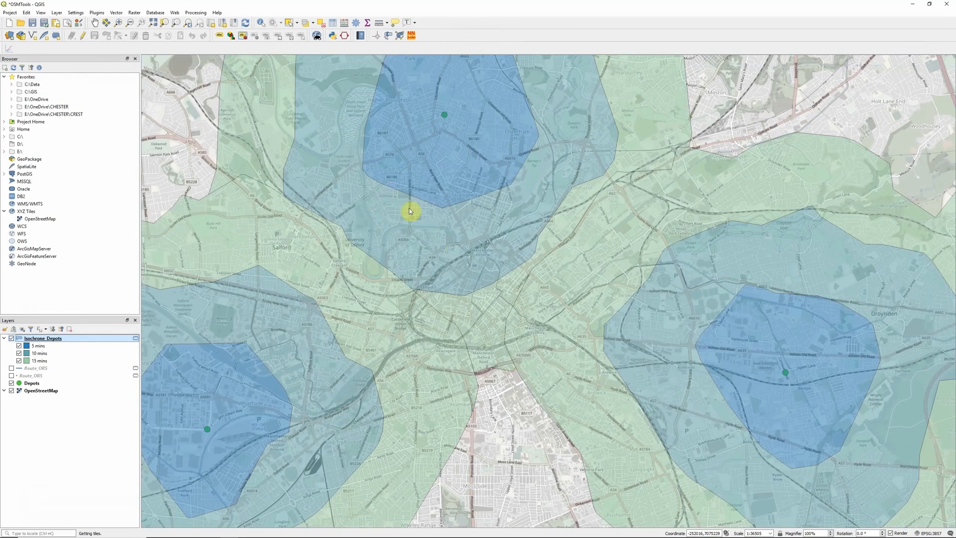
- Scroll the map to view the graded 5, 10 and 15 minute cycling bands around the depots
{"action": "scroll", "scroll_direction": "down", "scroll_amount": 3}
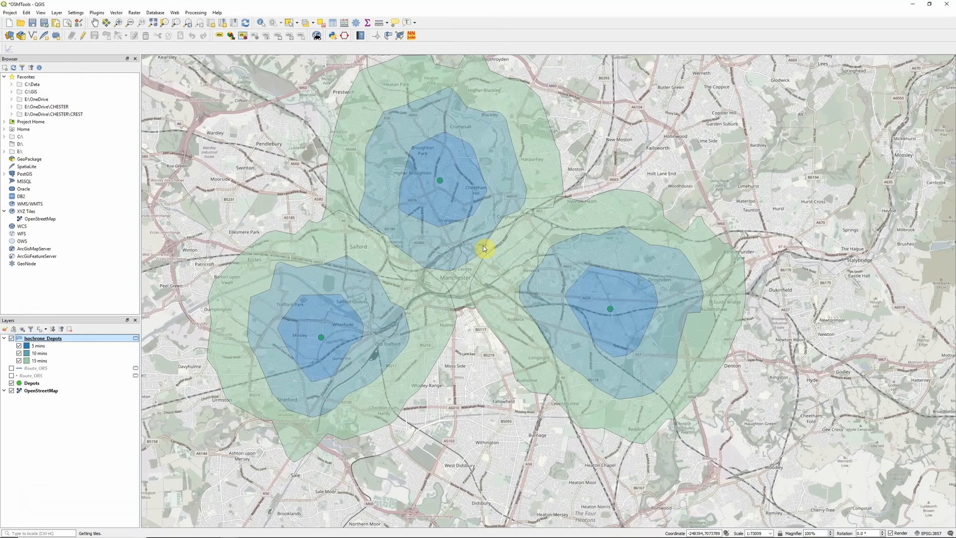
{"action": "mouse_move", "coordinate": [477, 360]}
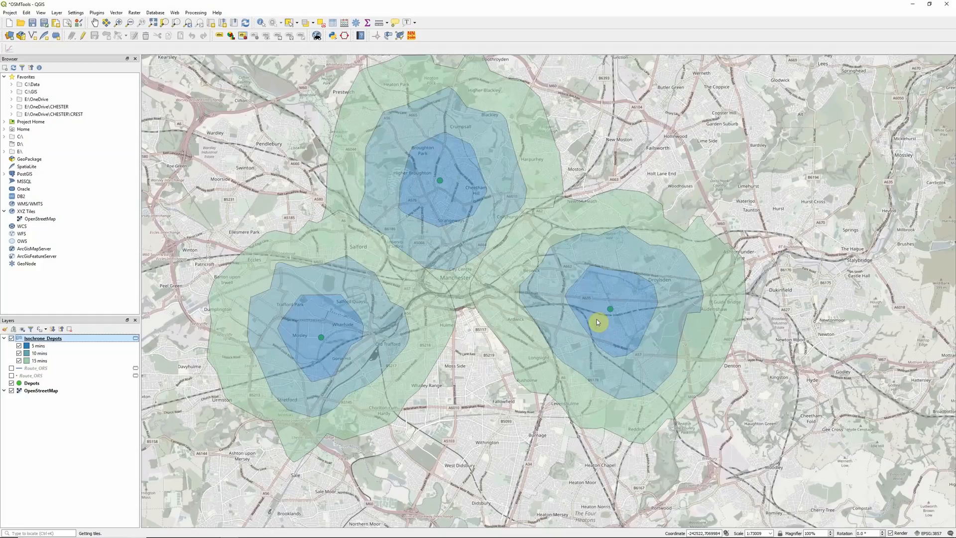
{"action": "mouse_move", "coordinate": [617, 307]}
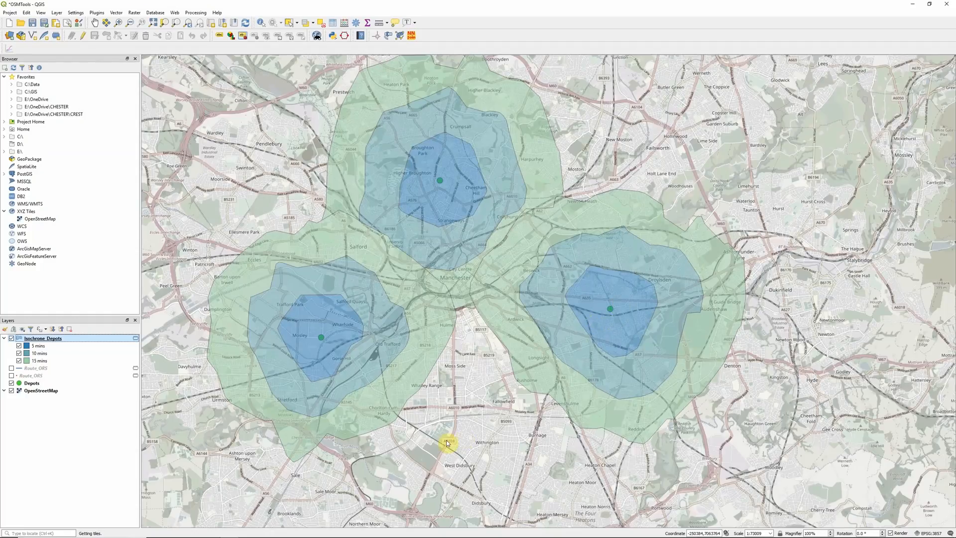
{"action": "mouse_move", "coordinate": [466, 452]}
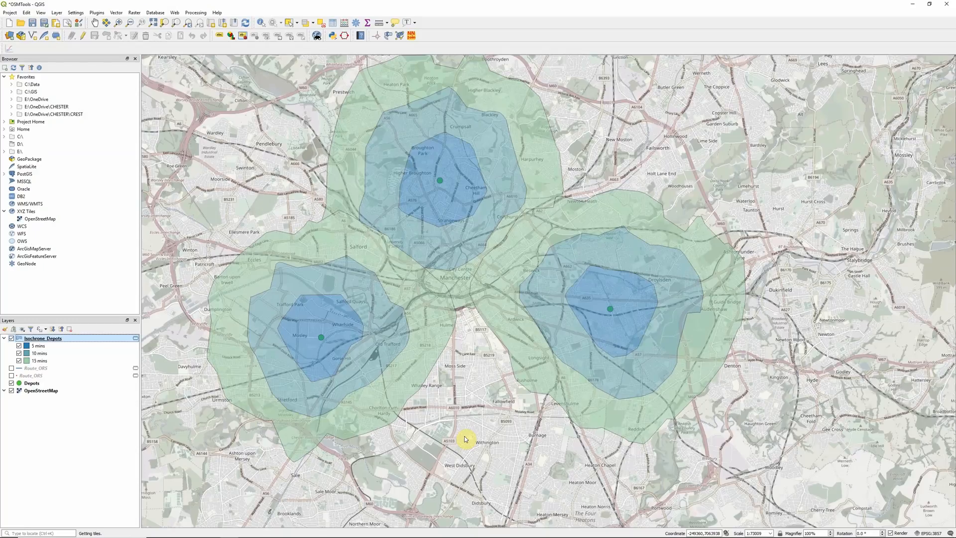
{"action": "mouse_move", "coordinate": [447, 70]}
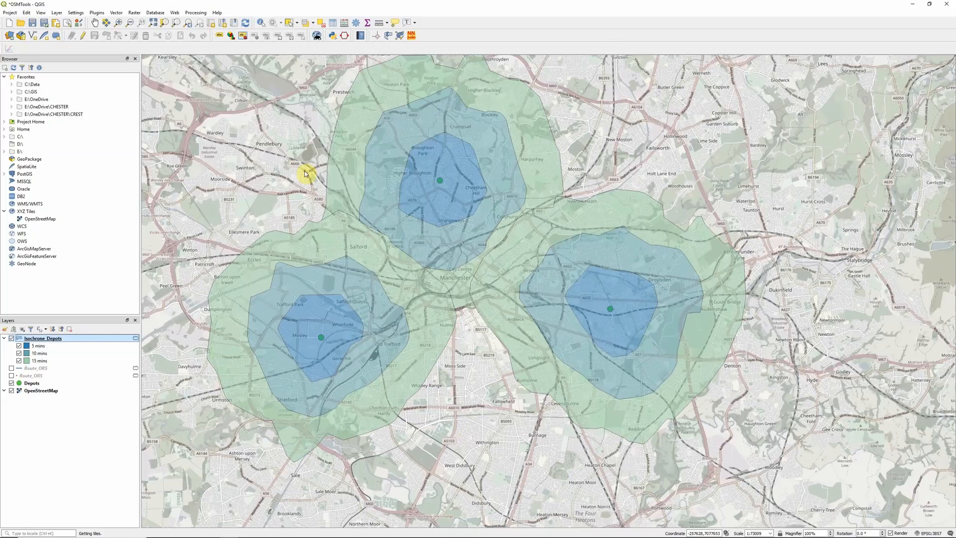
- Hide the cycling Isochrone_Depots layer and launch OSM Tools from the Plugins menu
{"action": "left_click", "coordinate": [12, 339]}
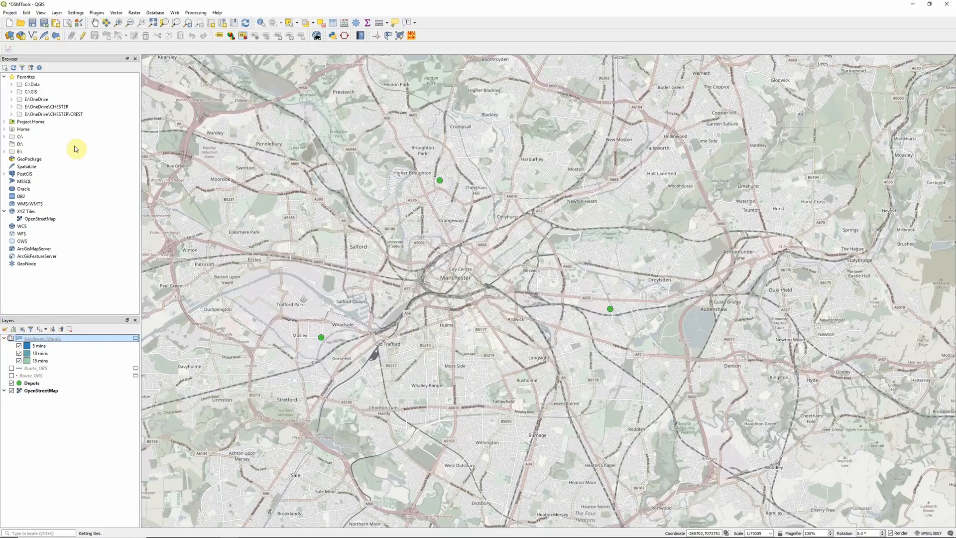
{"action": "left_click", "coordinate": [101, 12]}
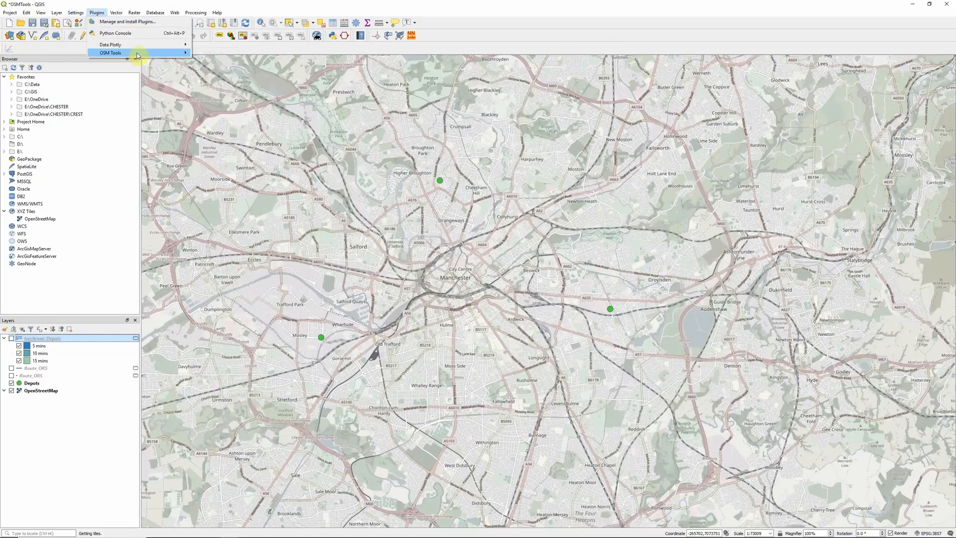
{"action": "left_click", "coordinate": [114, 50]}
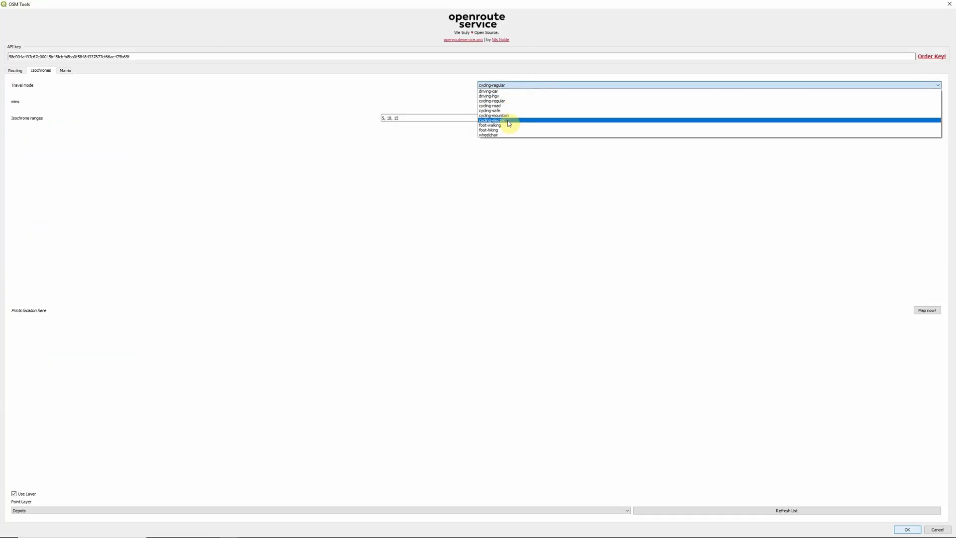
- Set isochrone travel mode to foot-walking with the Depots point layer, moving on to Matrix settings
{"action": "left_click", "coordinate": [487, 125]}
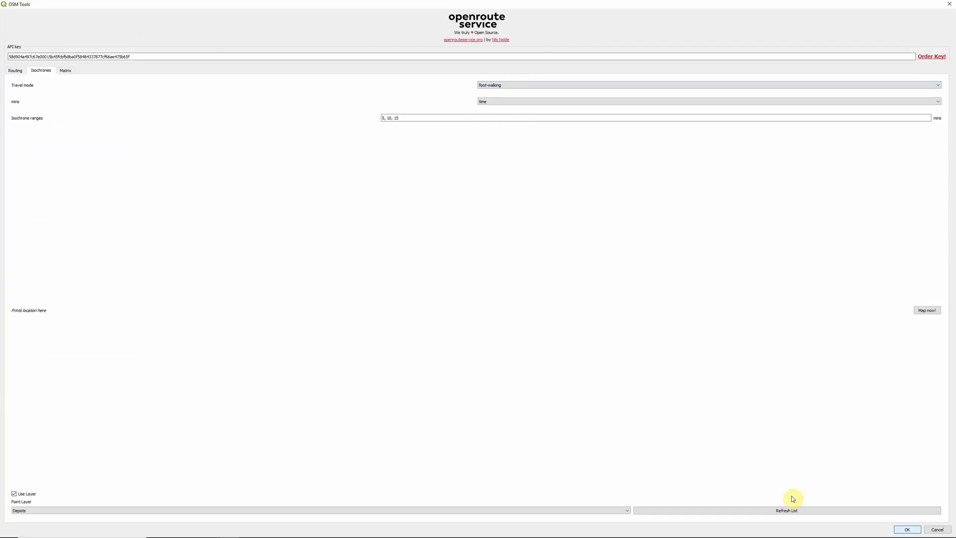
{"action": "left_click", "coordinate": [903, 529]}
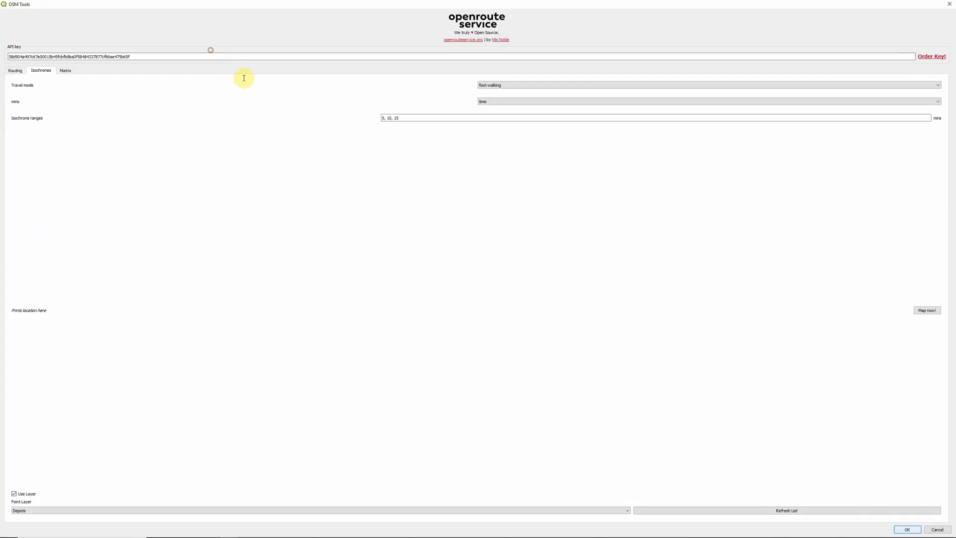
{"action": "left_click", "coordinate": [65, 70]}
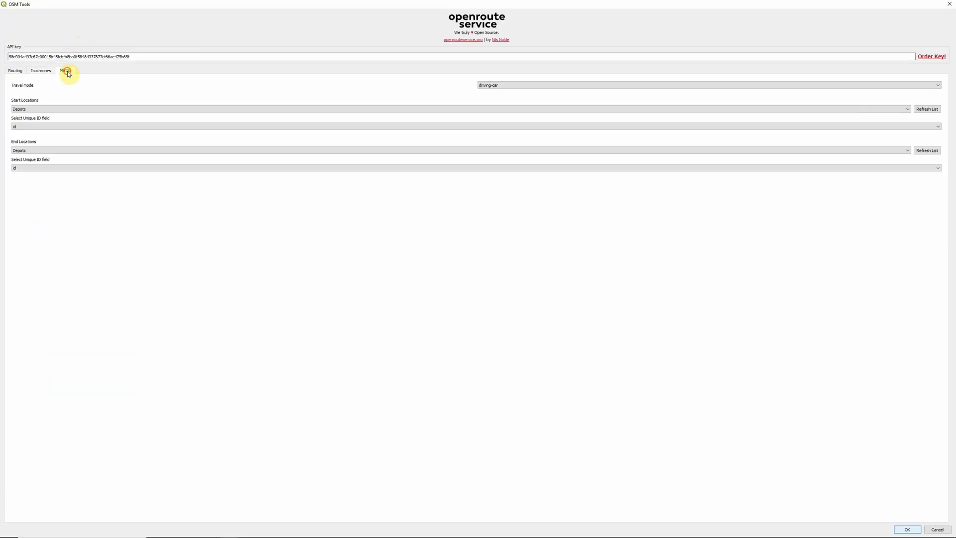
- Run a cycling-regular travel-time matrix with Depots as start and end locations by id
{"action": "left_click", "coordinate": [64, 69]}
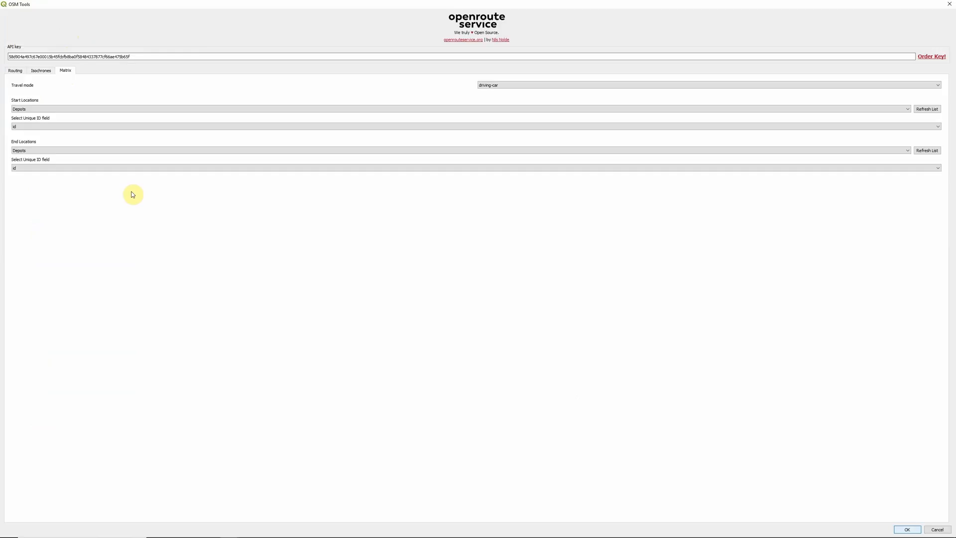
{"action": "mouse_move", "coordinate": [145, 197]}
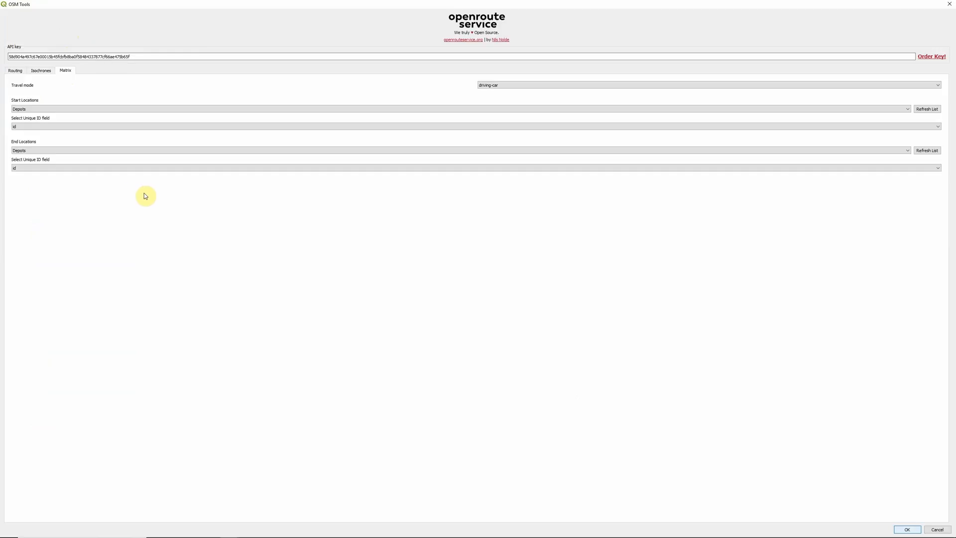
{"action": "left_click", "coordinate": [707, 86]}
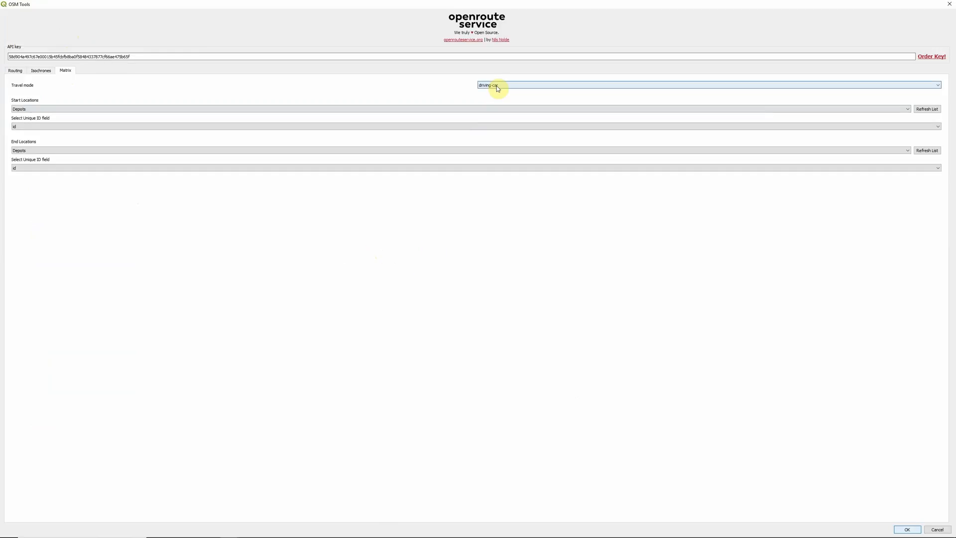
{"action": "left_click", "coordinate": [706, 84]}
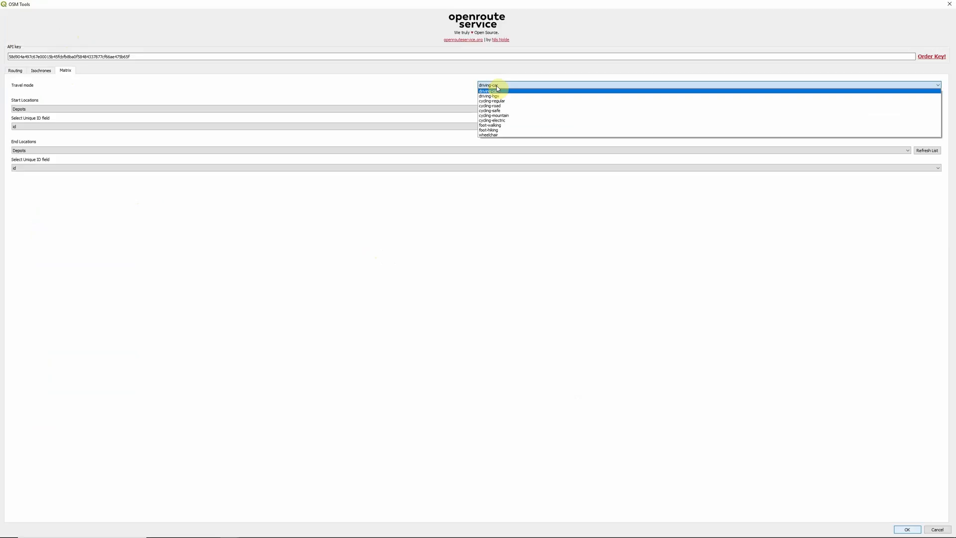
{"action": "left_click", "coordinate": [491, 100]}
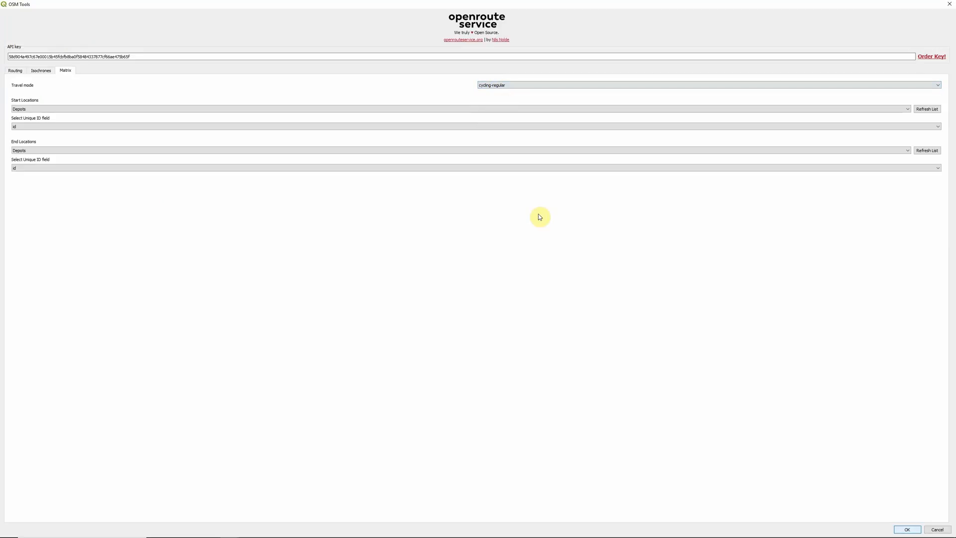
{"action": "mouse_move", "coordinate": [201, 245]}
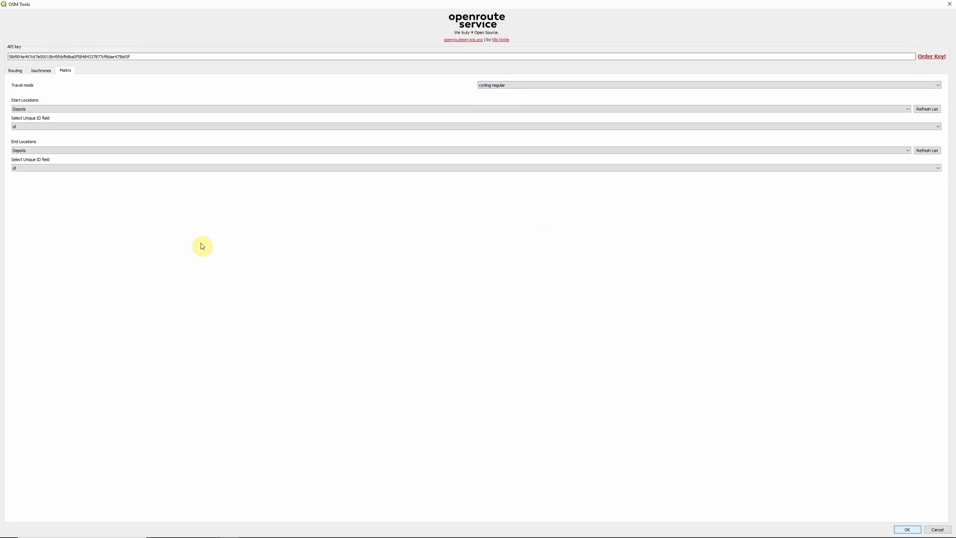
{"action": "mouse_move", "coordinate": [690, 417]}
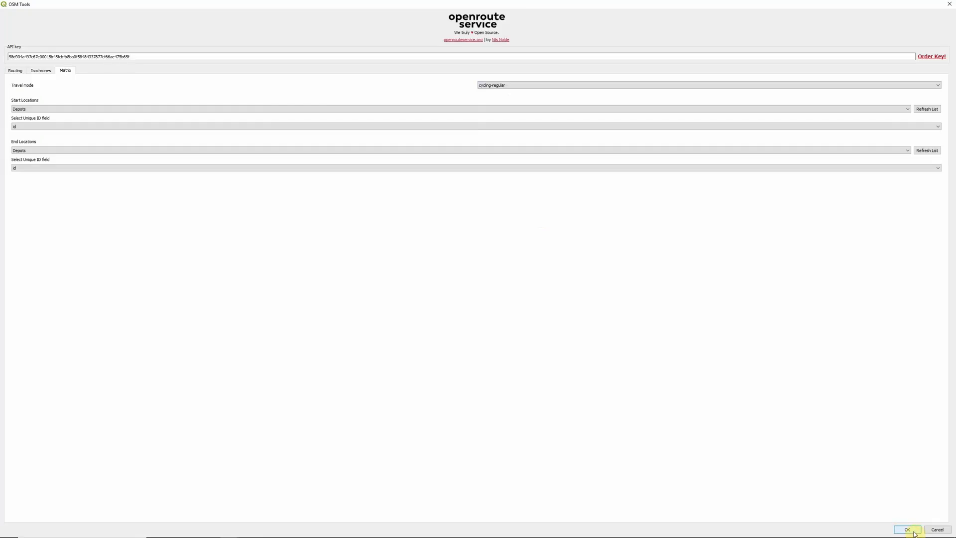
{"action": "left_click", "coordinate": [906, 528]}
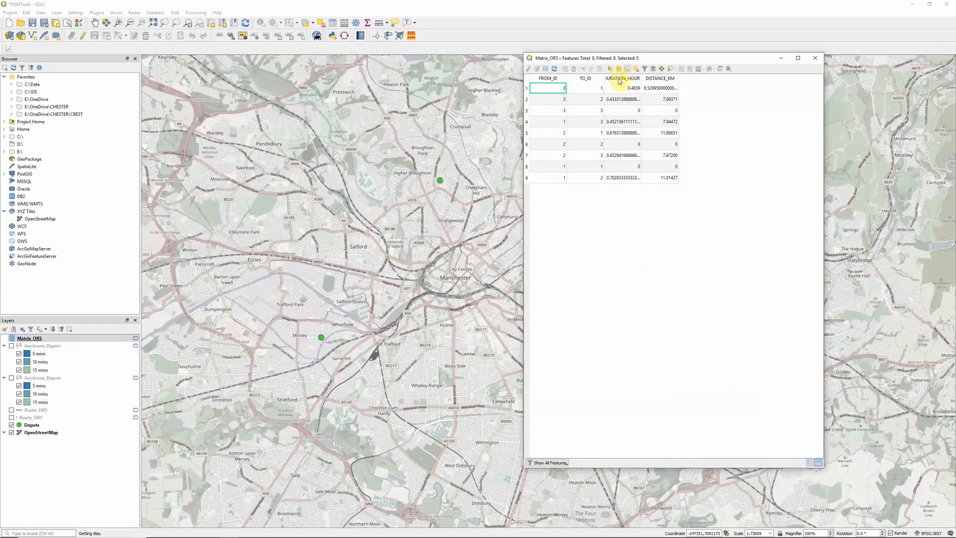
{"action": "mouse_move", "coordinate": [596, 95]}
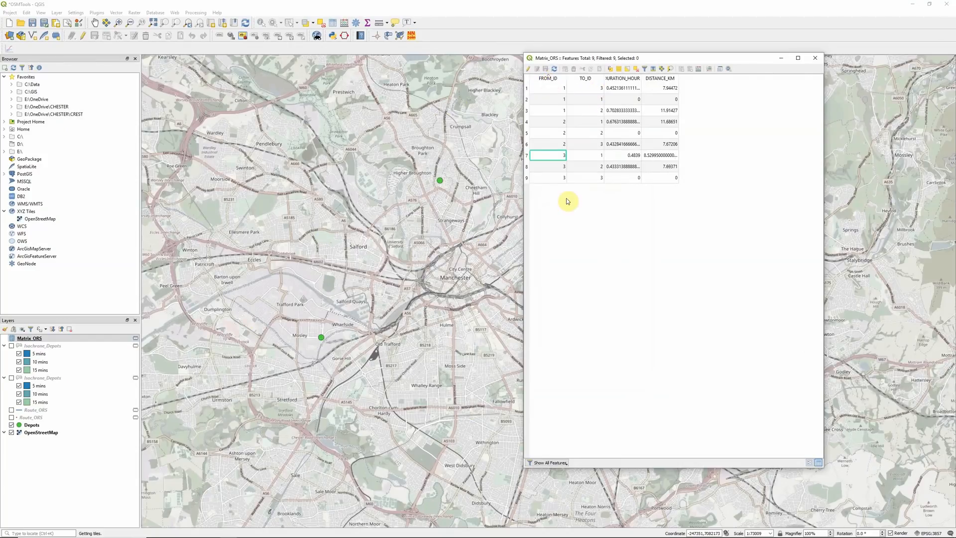
{"action": "mouse_move", "coordinate": [570, 287]}
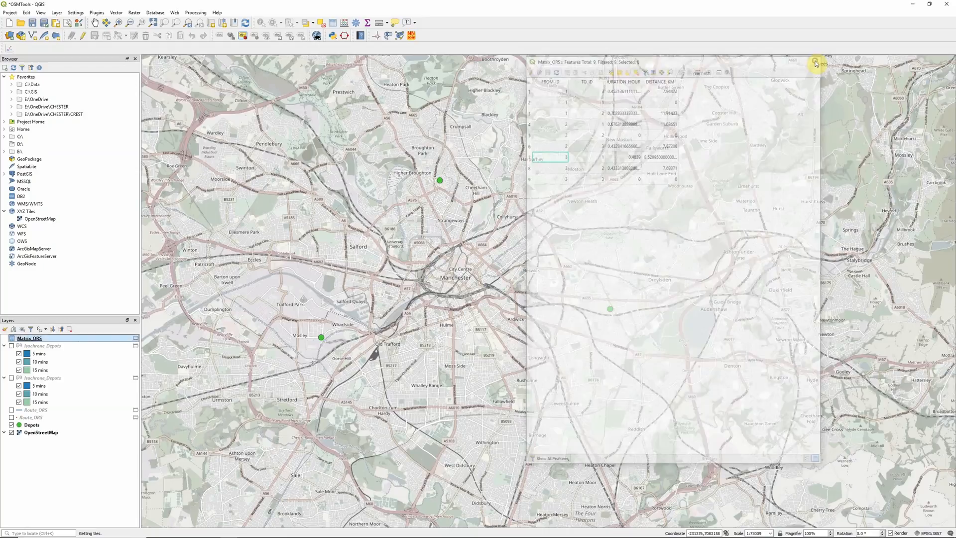
- Close the reviewed Matrix_ORS attribute table of depot-to-depot durations and distances
{"action": "left_click", "coordinate": [814, 62]}
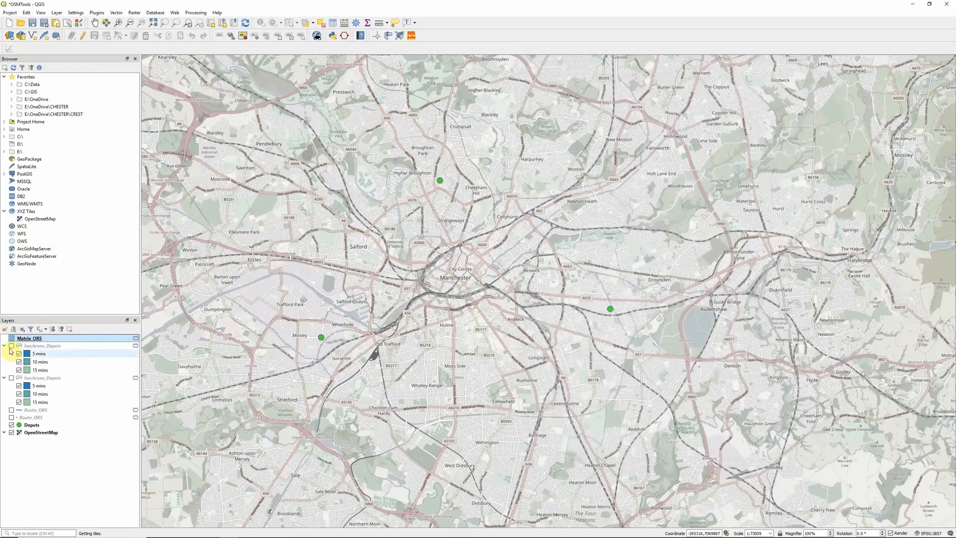
- Show the walking Isochrone_Depots layer and open its attribute table
{"action": "left_click", "coordinate": [11, 346]}
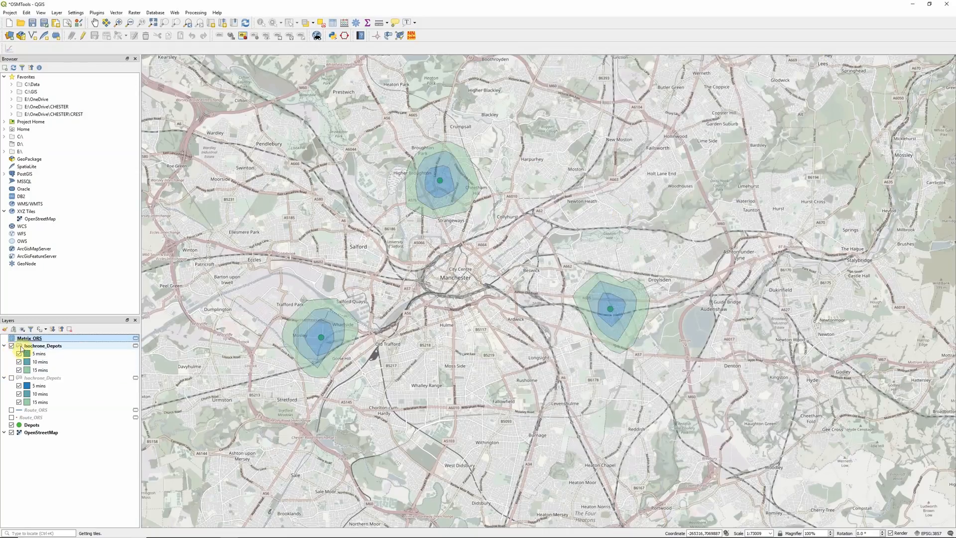
{"action": "right_click", "coordinate": [38, 344]}
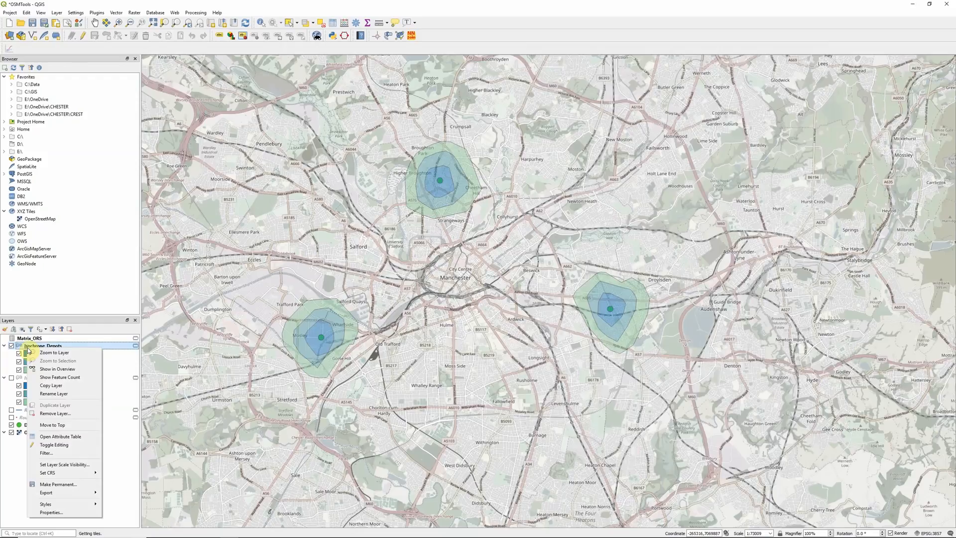
{"action": "left_click", "coordinate": [60, 436]}
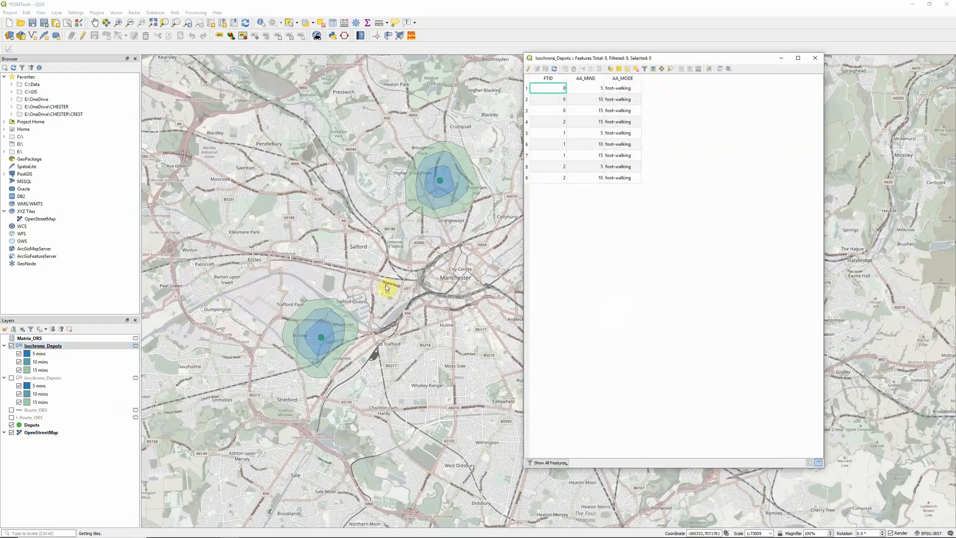
{"action": "mouse_move", "coordinate": [731, 287]}
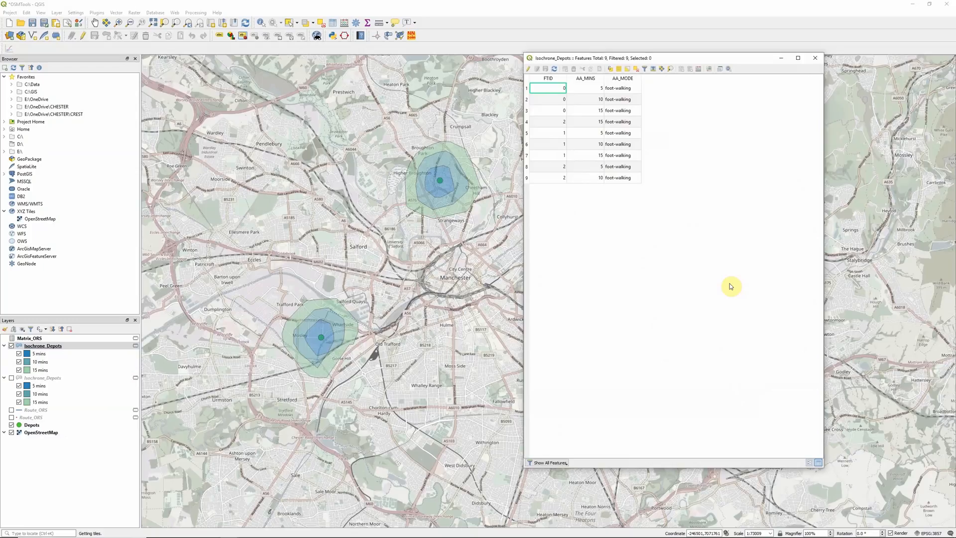
- Review the nine-row foot-walking attributes and close the table
{"action": "left_click", "coordinate": [814, 58]}
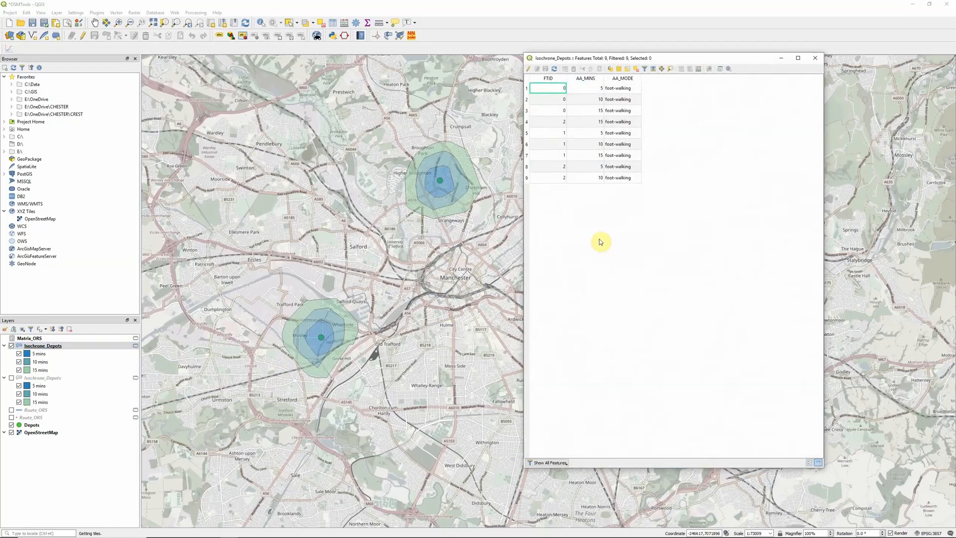
{"action": "left_click", "coordinate": [814, 57]}
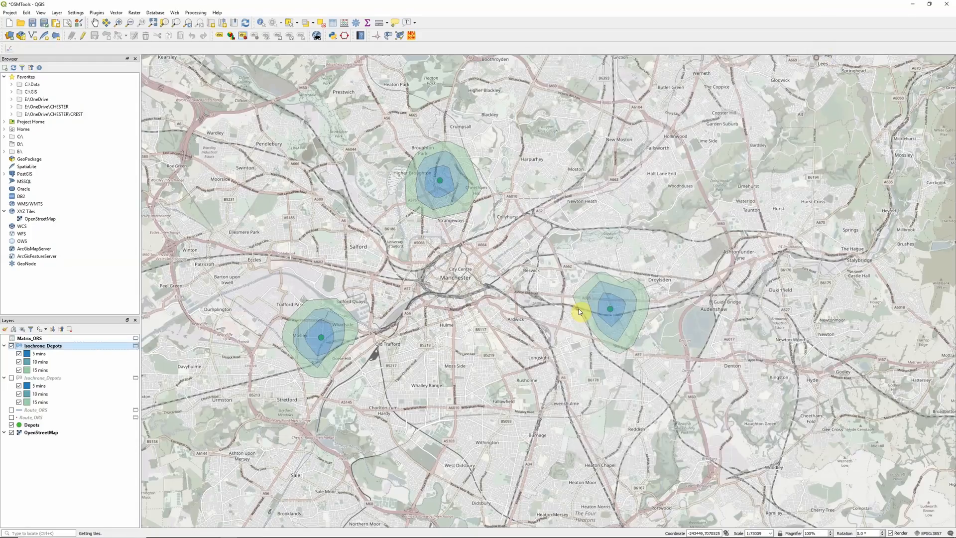